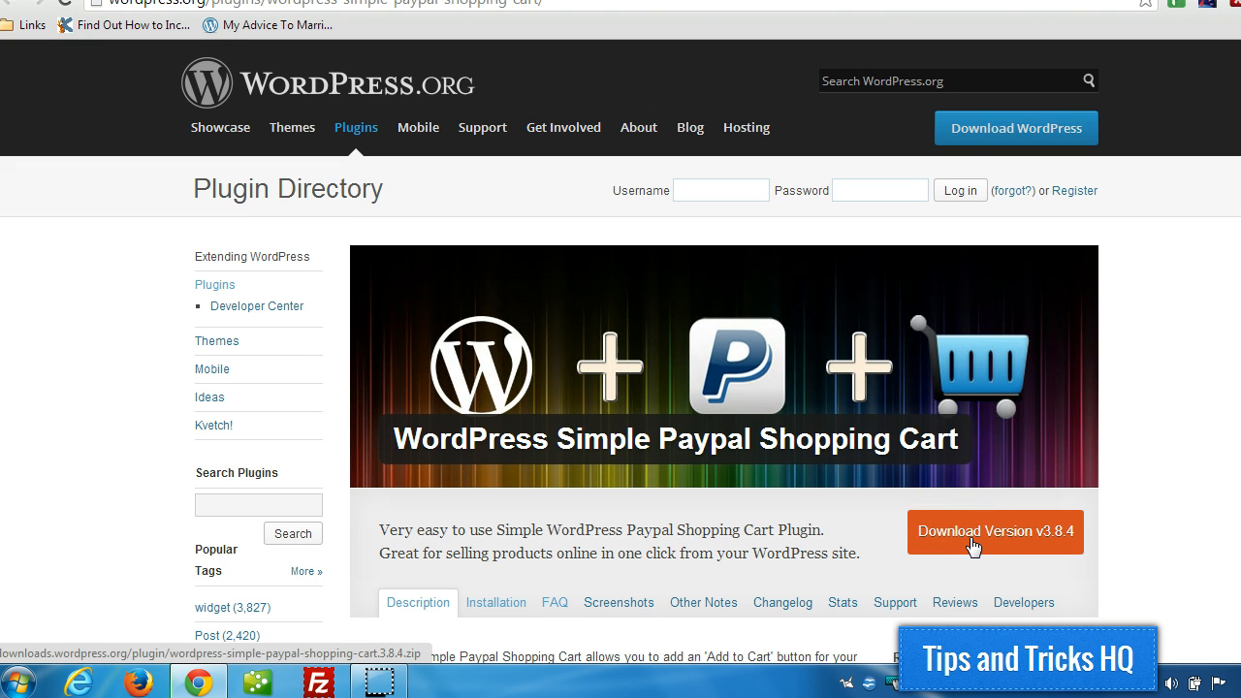
# Download the Simple Paypal Shopping Cart v3.8.4 zip and return to the dashboard's plugin installer
pyautogui.click(993, 531)
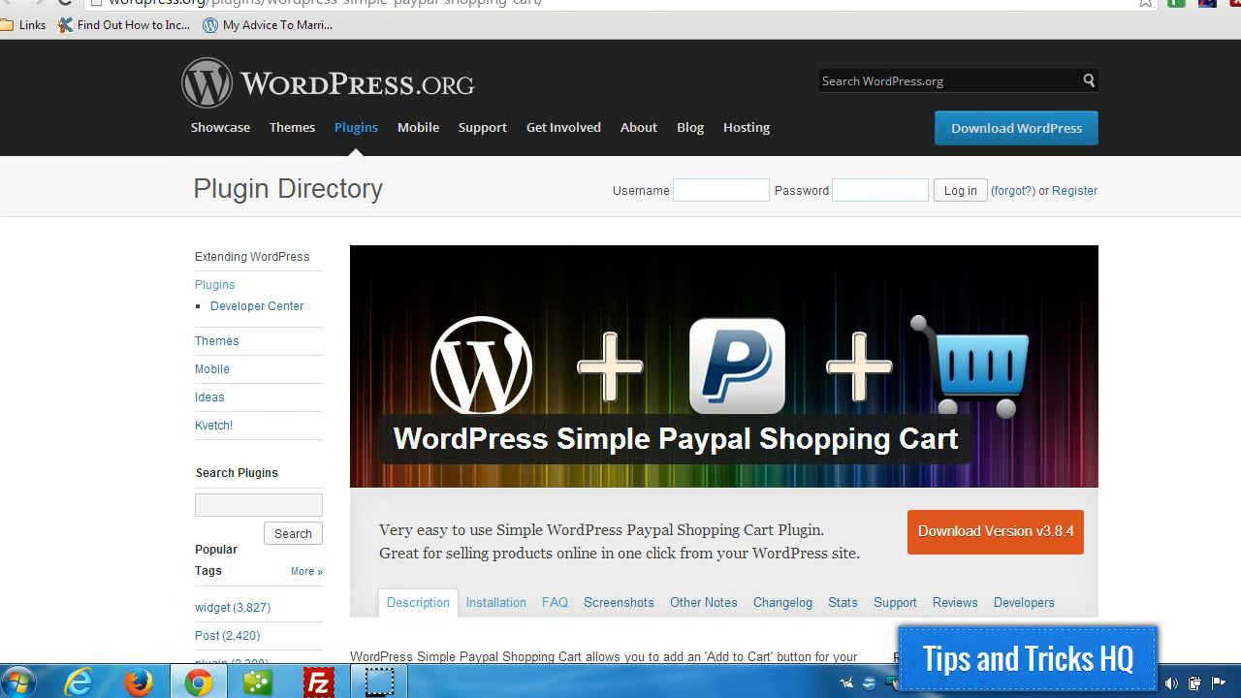
pyautogui.click(42, 267)
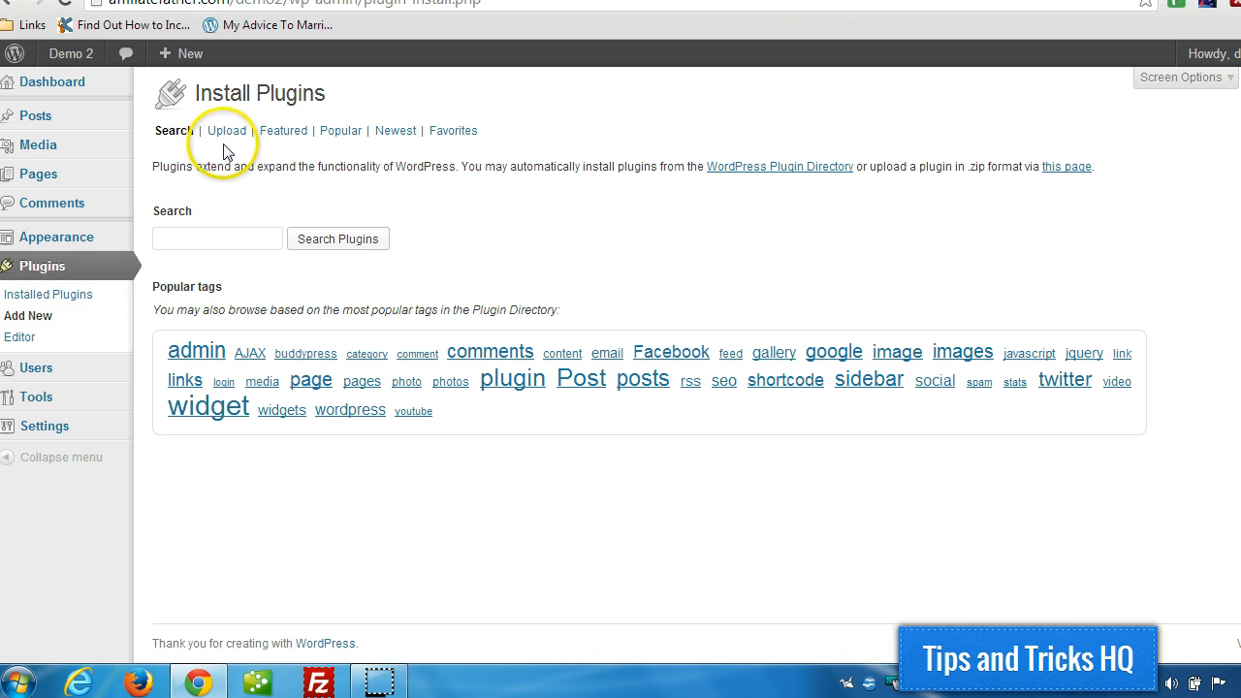
# Upload the downloaded shopping cart 3.8.4 zip, install it and activate the plugin
pyautogui.click(225, 132)
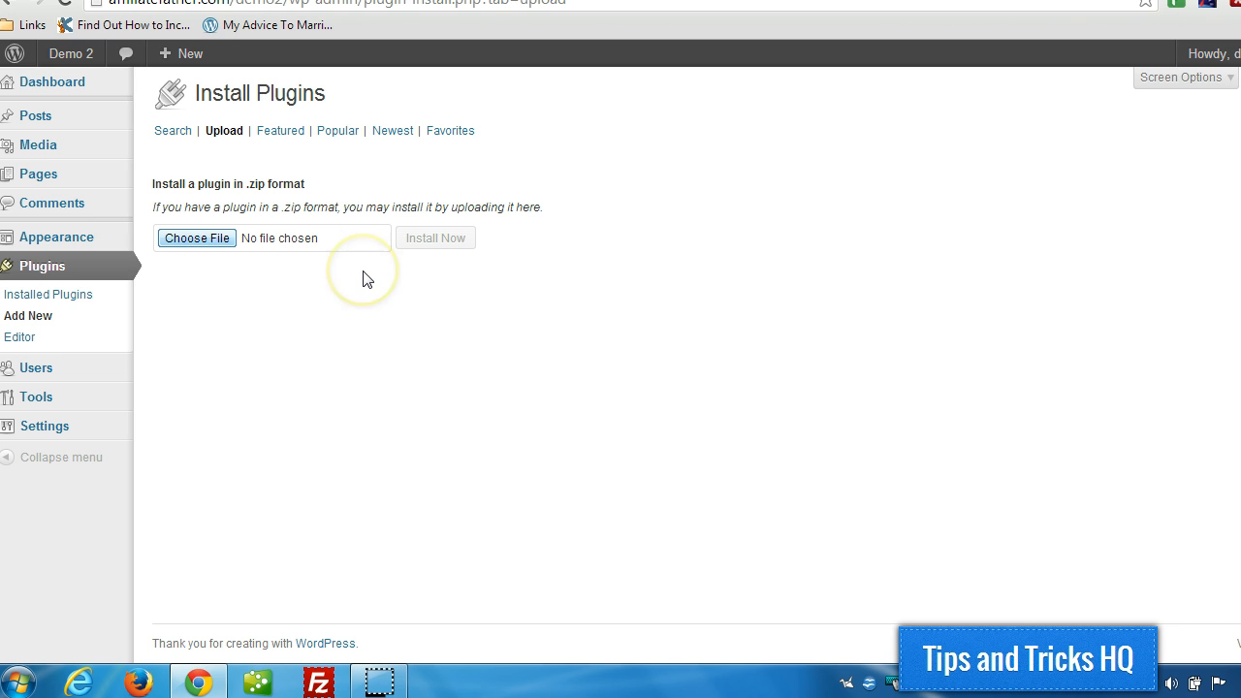
pyautogui.click(196, 237)
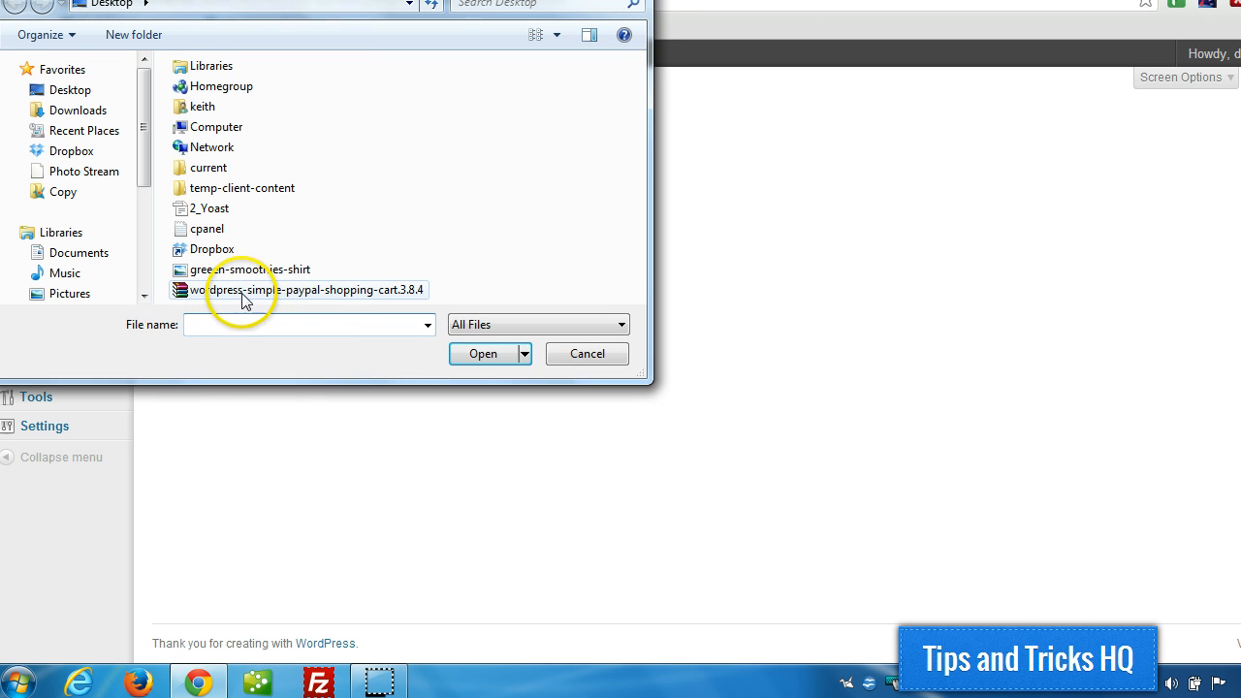
pyautogui.click(483, 353)
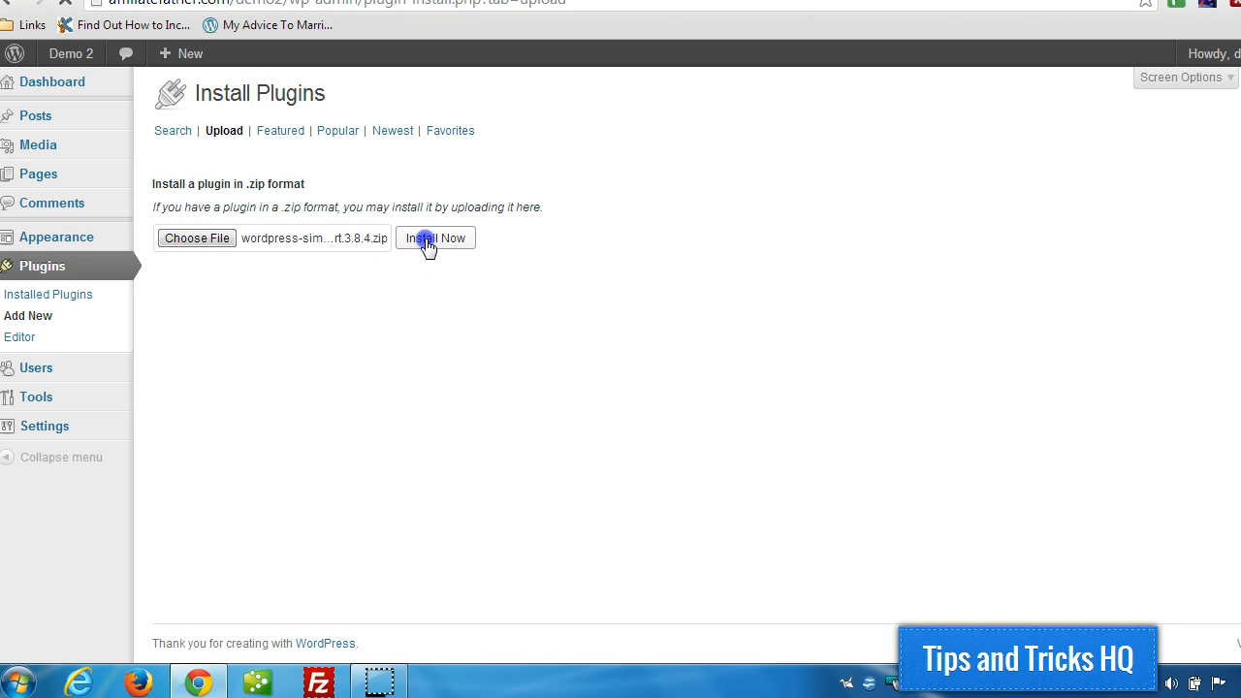
pyautogui.click(434, 236)
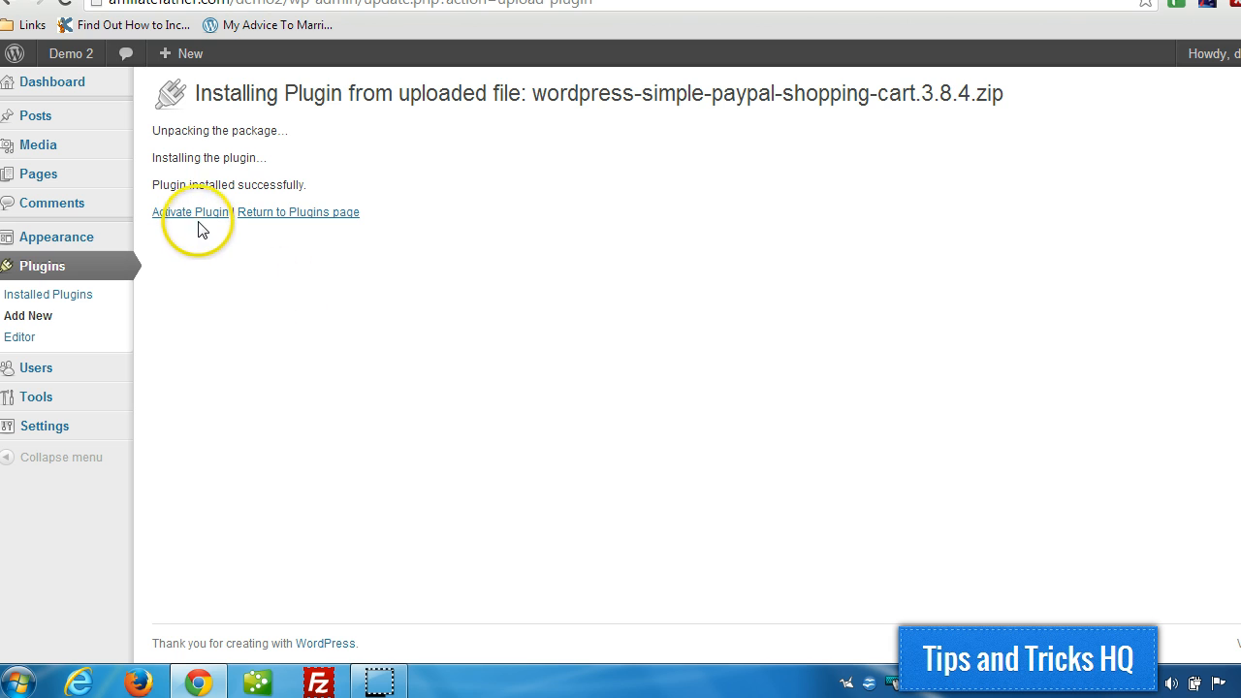
pyautogui.click(190, 211)
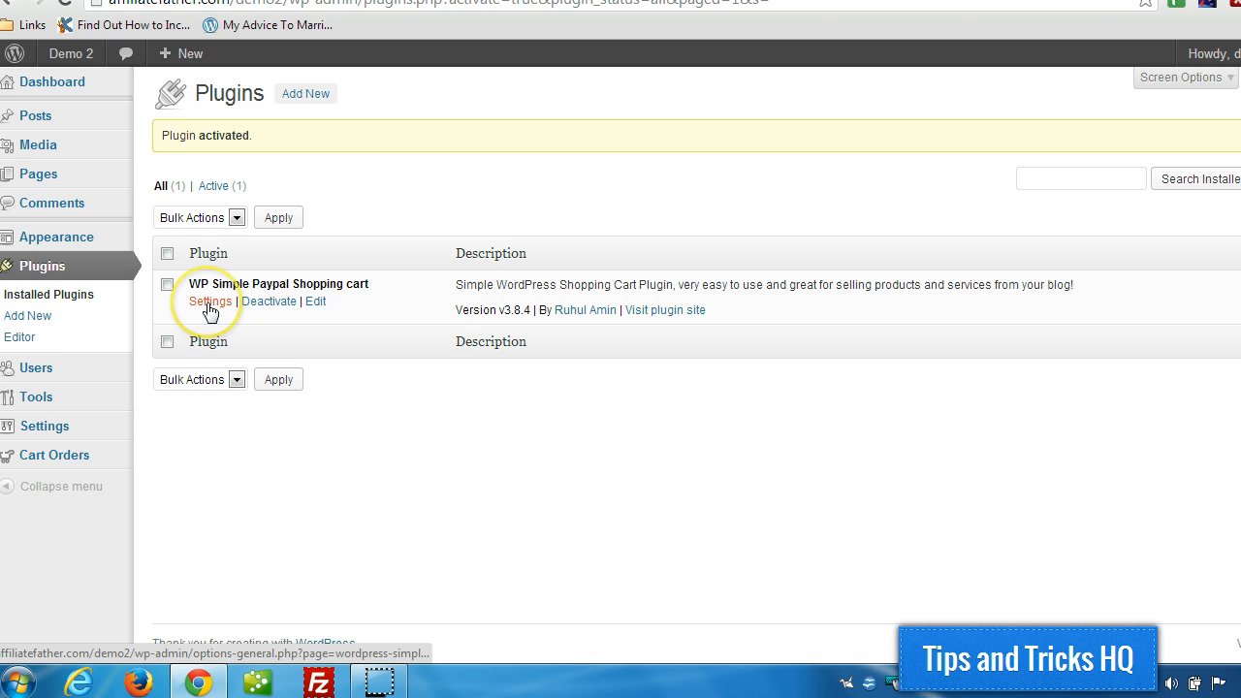
pyautogui.moveTo(45, 426)
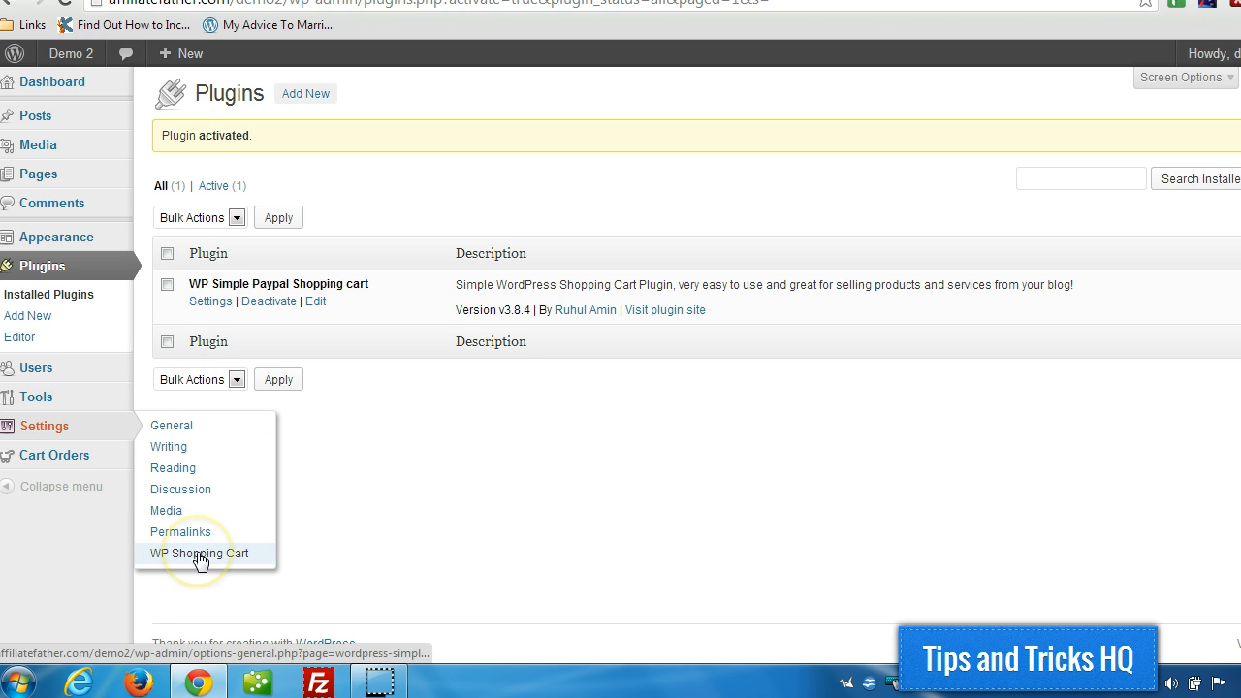
pyautogui.moveTo(210, 302)
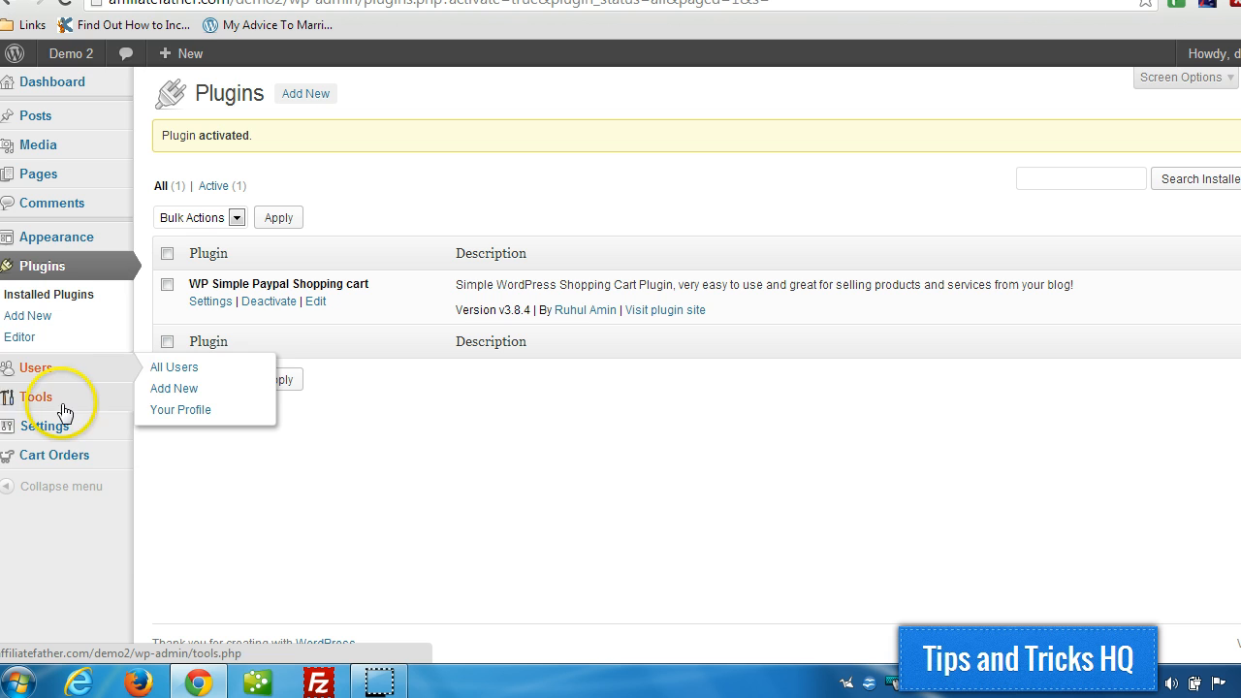
# Navigate via Settings to the WP Shopping Cart settings page
pyautogui.click(198, 552)
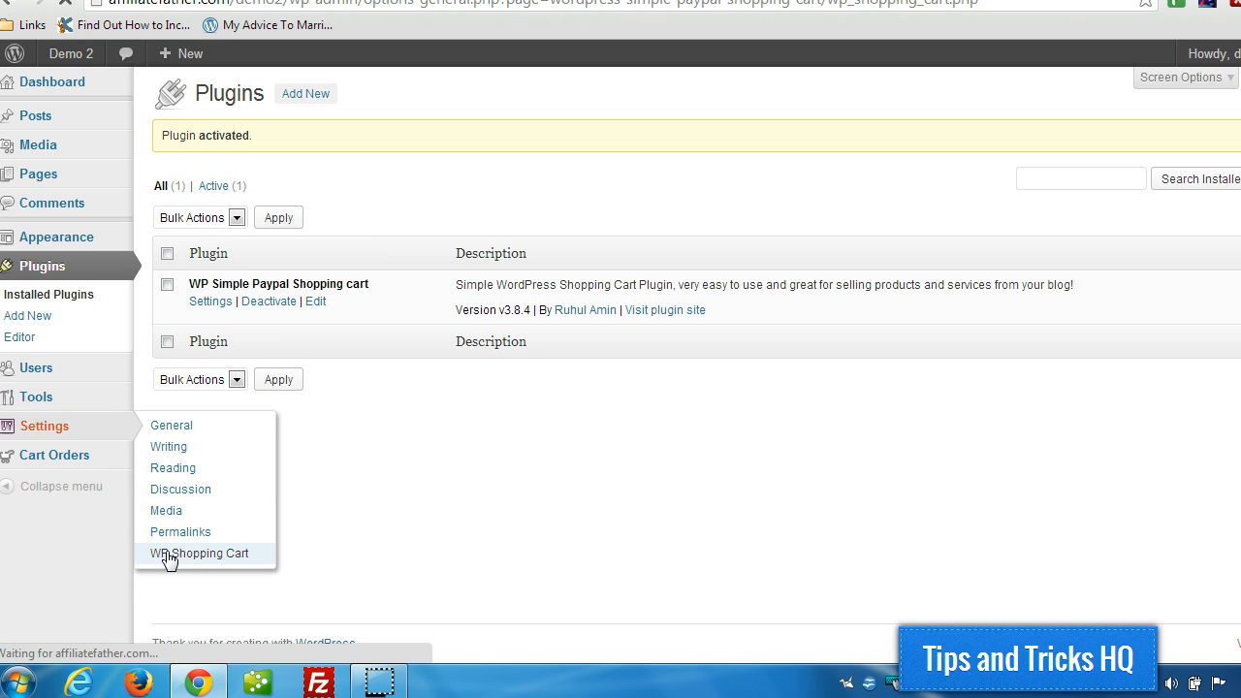
pyautogui.click(198, 555)
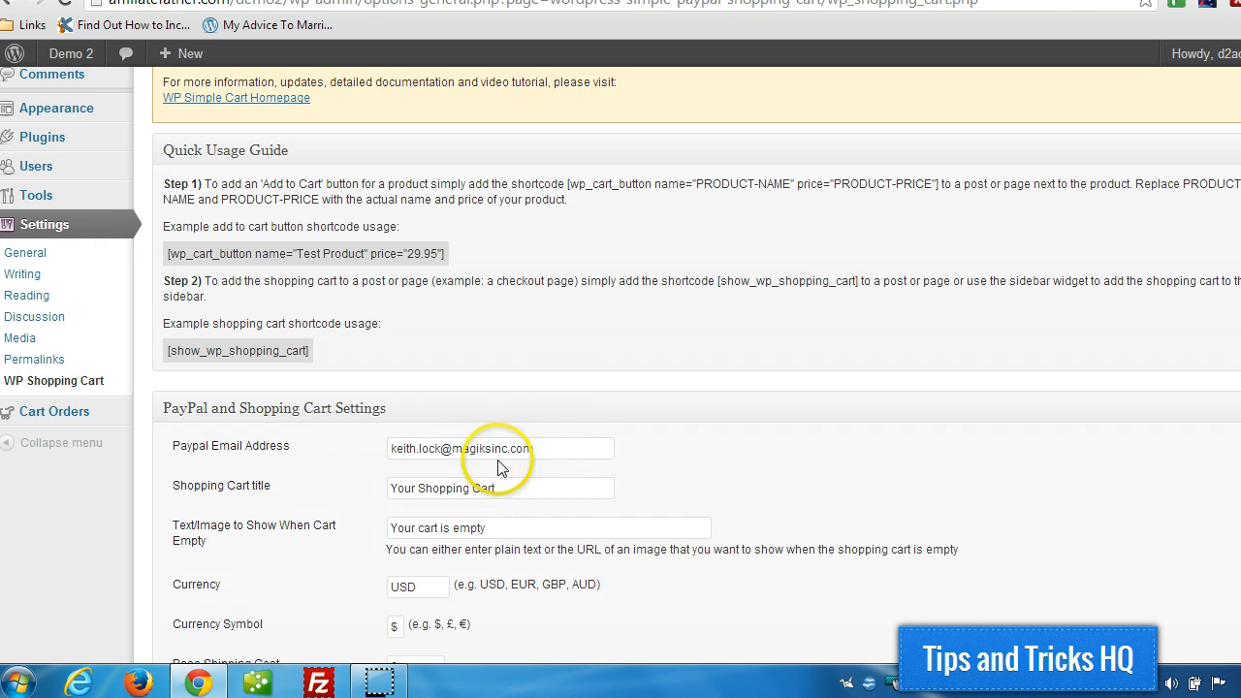
# Select the example [wp_cart_button] shortcode in the Quick Usage Guide for copying
pyautogui.scroll(-3)
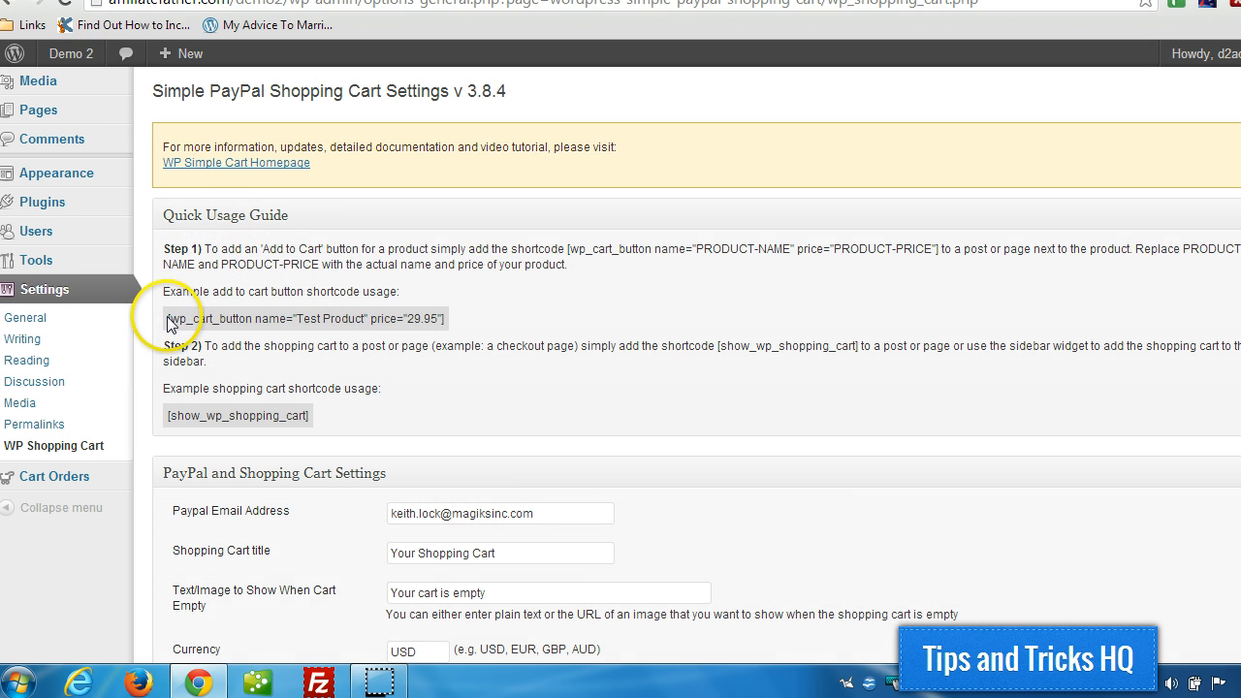
pyautogui.tripleClick(307, 318)
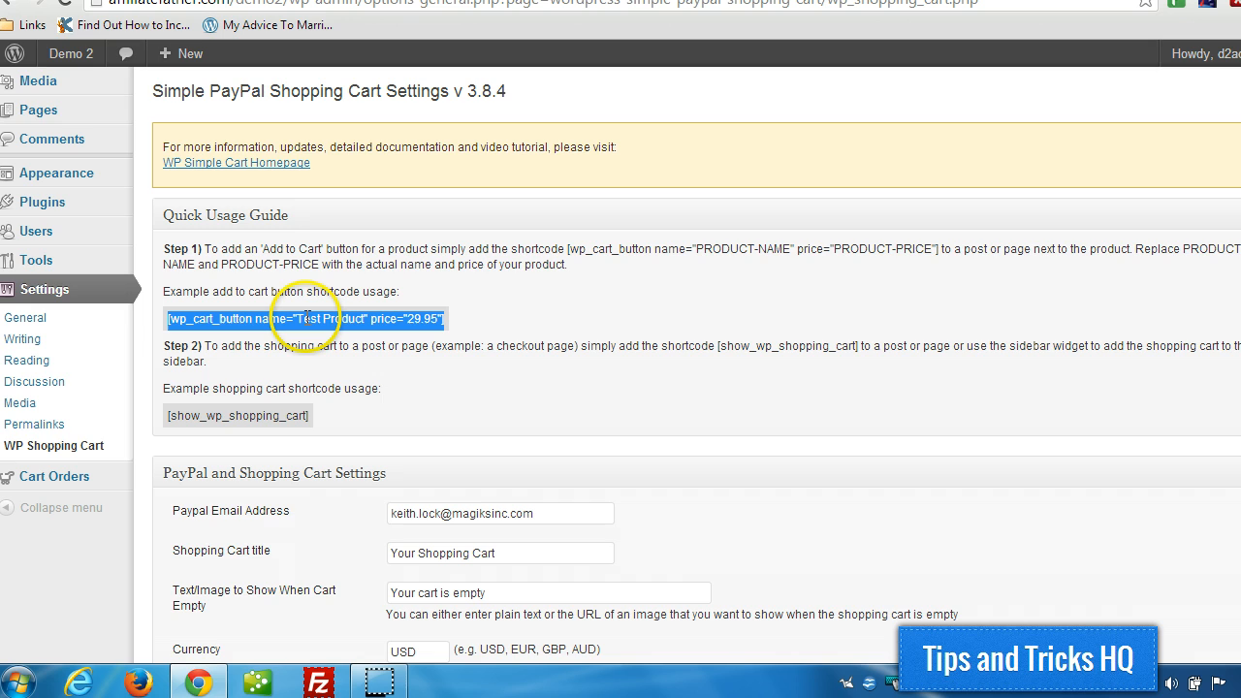
pyautogui.moveTo(38, 108)
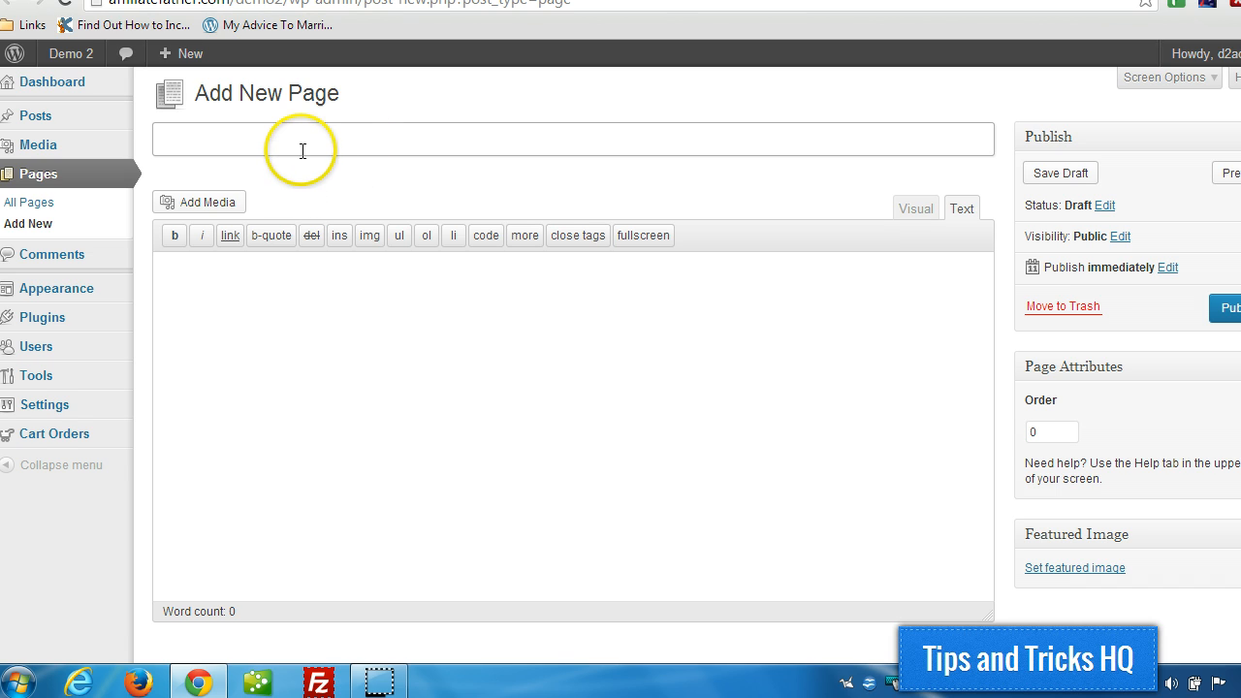
# Title the page, paste the Add to Cart shortcode and rename Test Product to Green Smoothie T-Shirt
pyautogui.write('Green Smoothie T-Shirt')
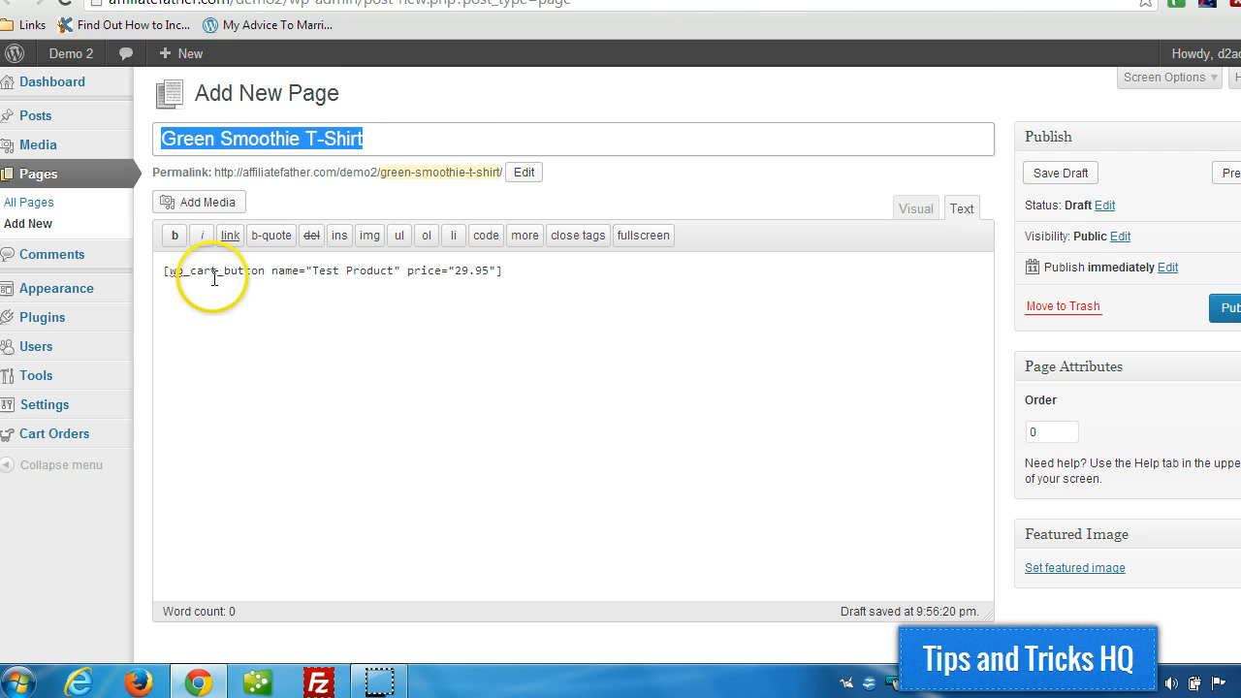
pyautogui.doubleClick(353, 272)
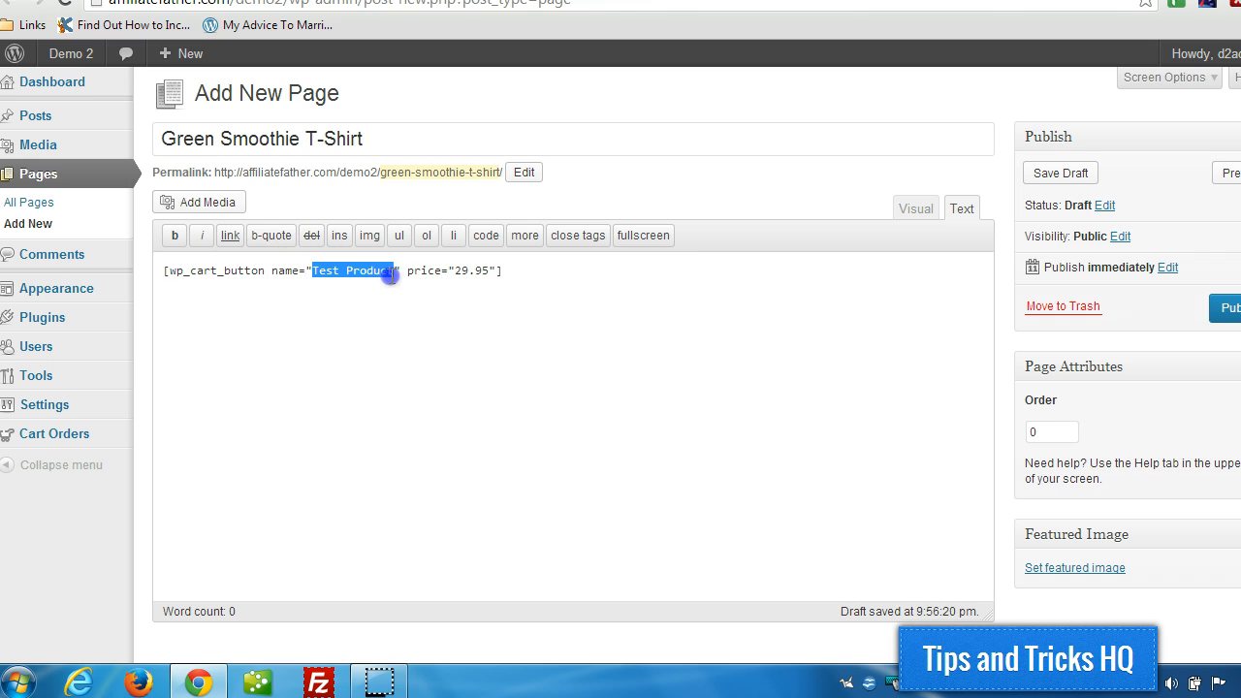
pyautogui.write('Green Smoothie T-Shirt')
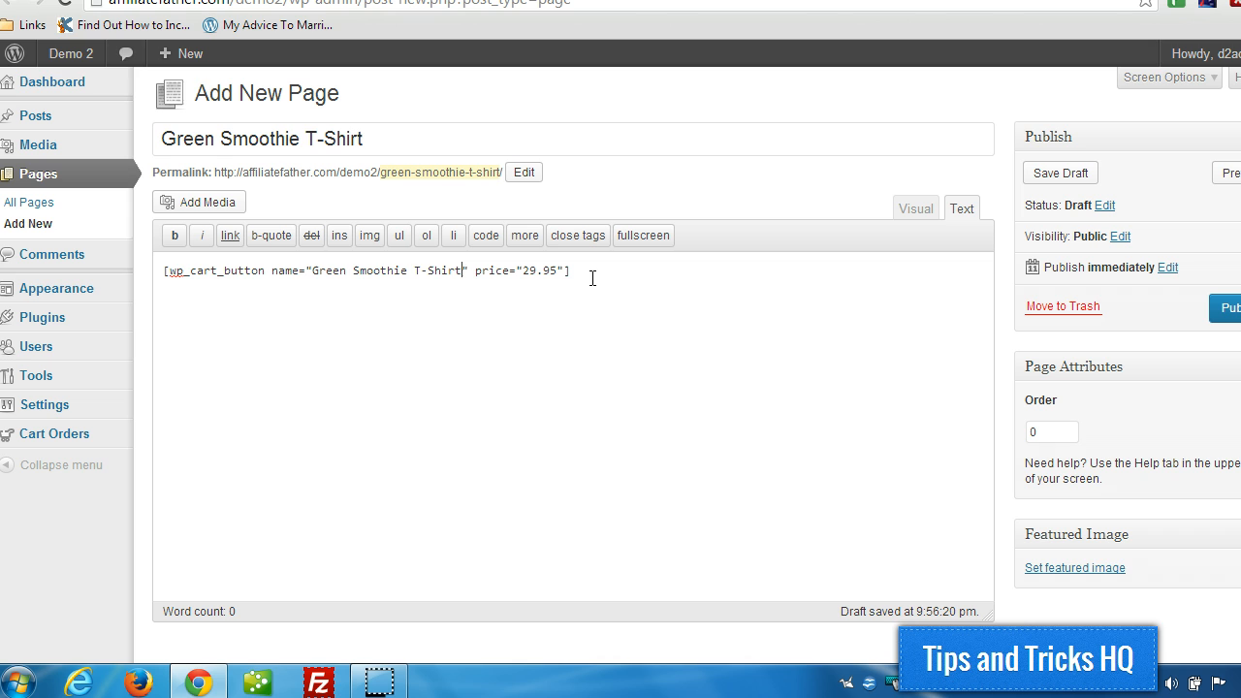
pyautogui.moveTo(1159, 262)
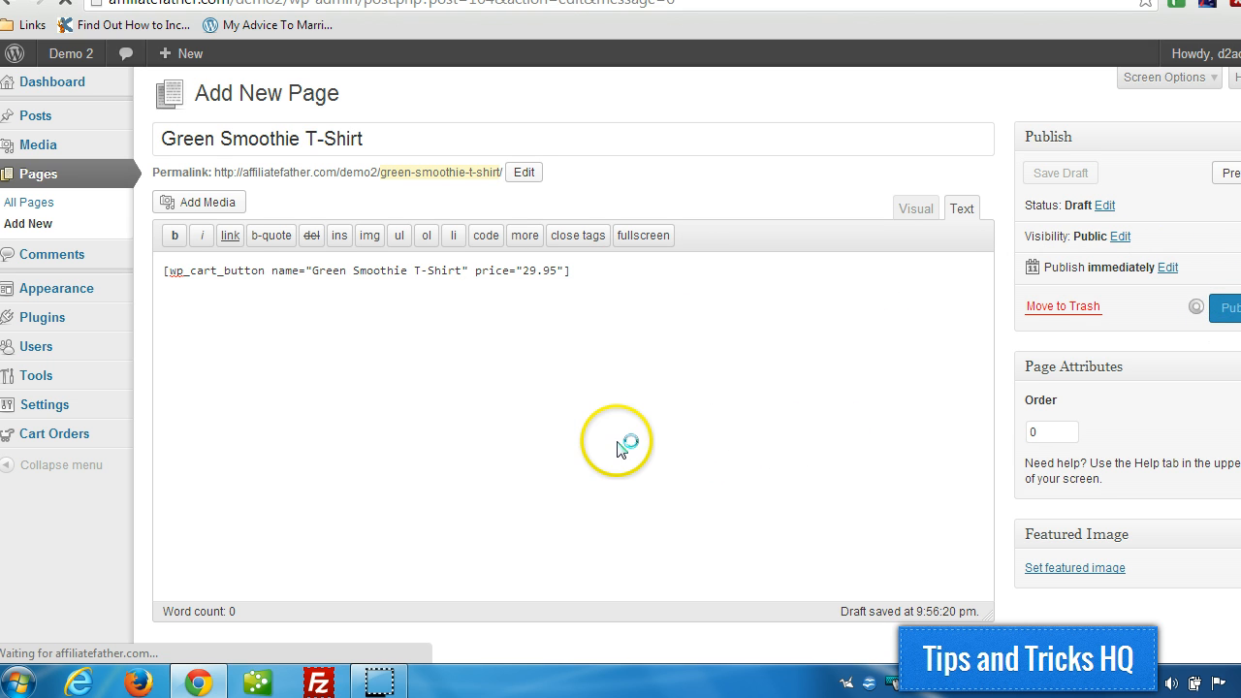
pyautogui.rightClick(281, 136)
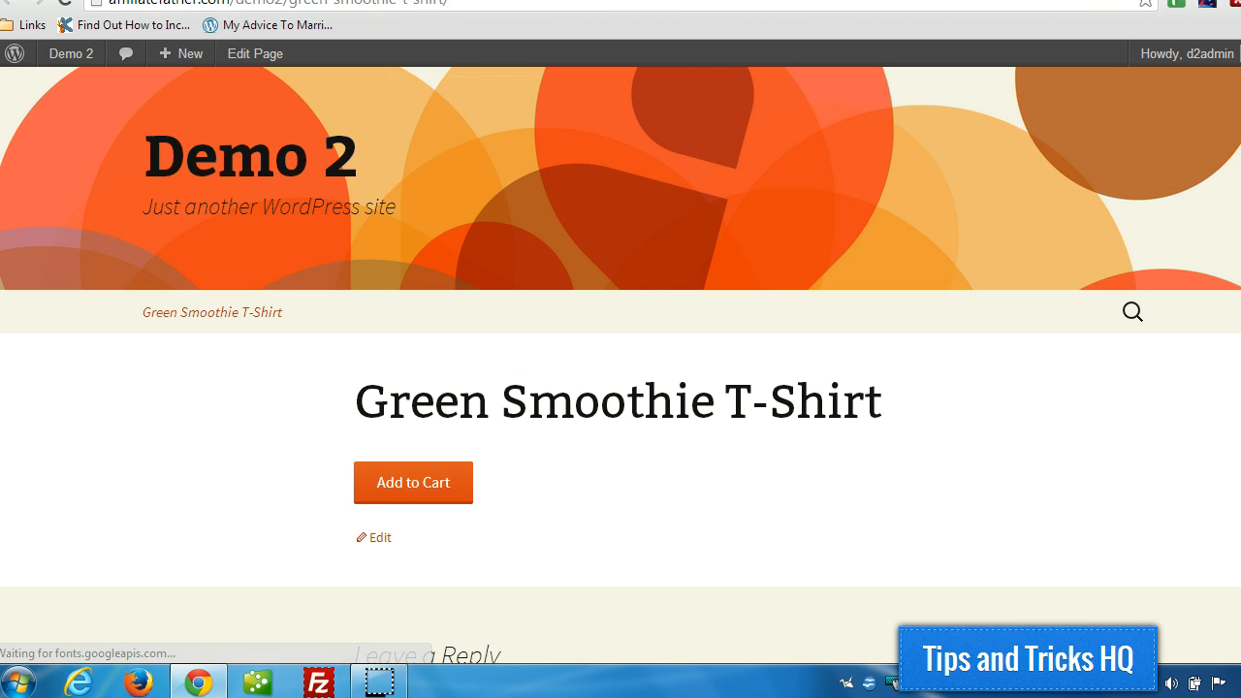
# Scroll the live Green Smoothie T-Shirt page to check the Add to Cart button
pyautogui.scroll(-3)
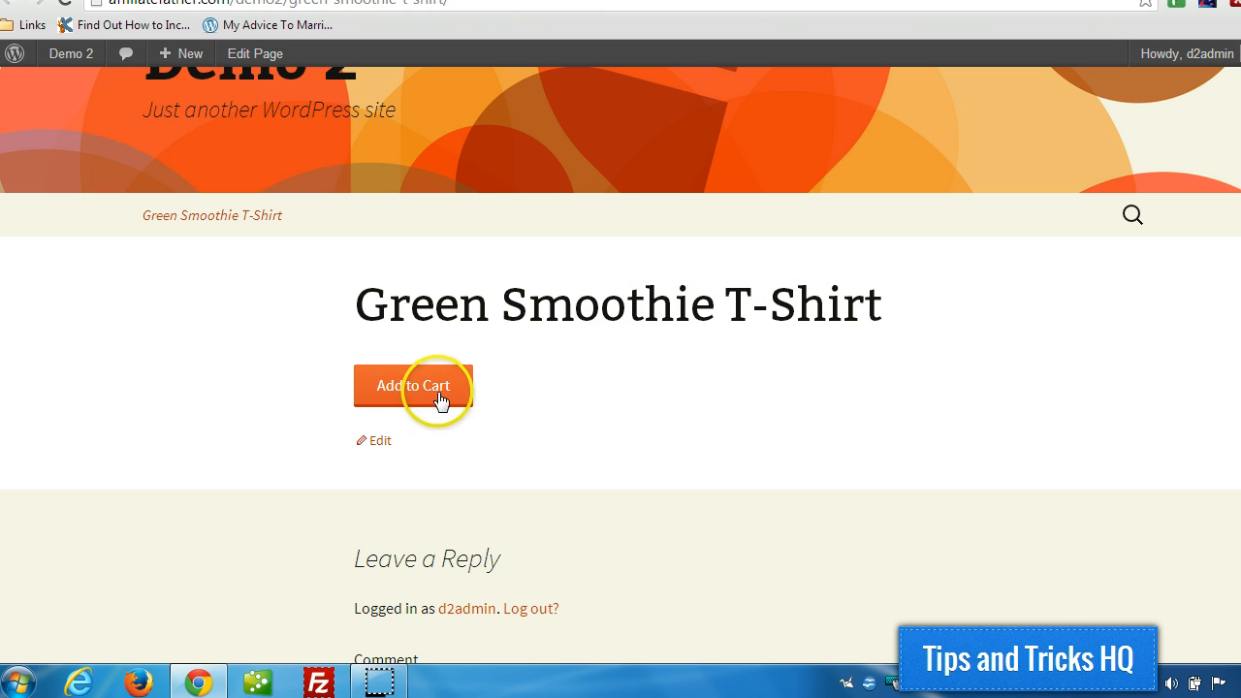
pyautogui.scroll(3)
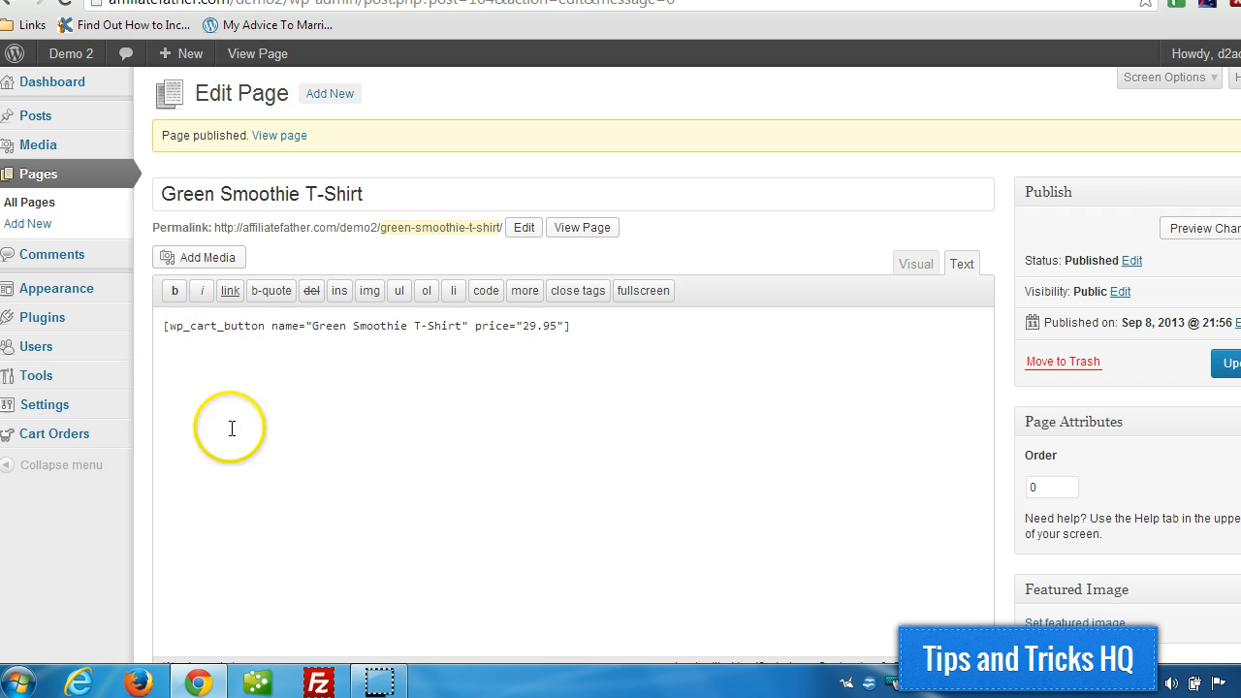
pyautogui.moveTo(155, 421)
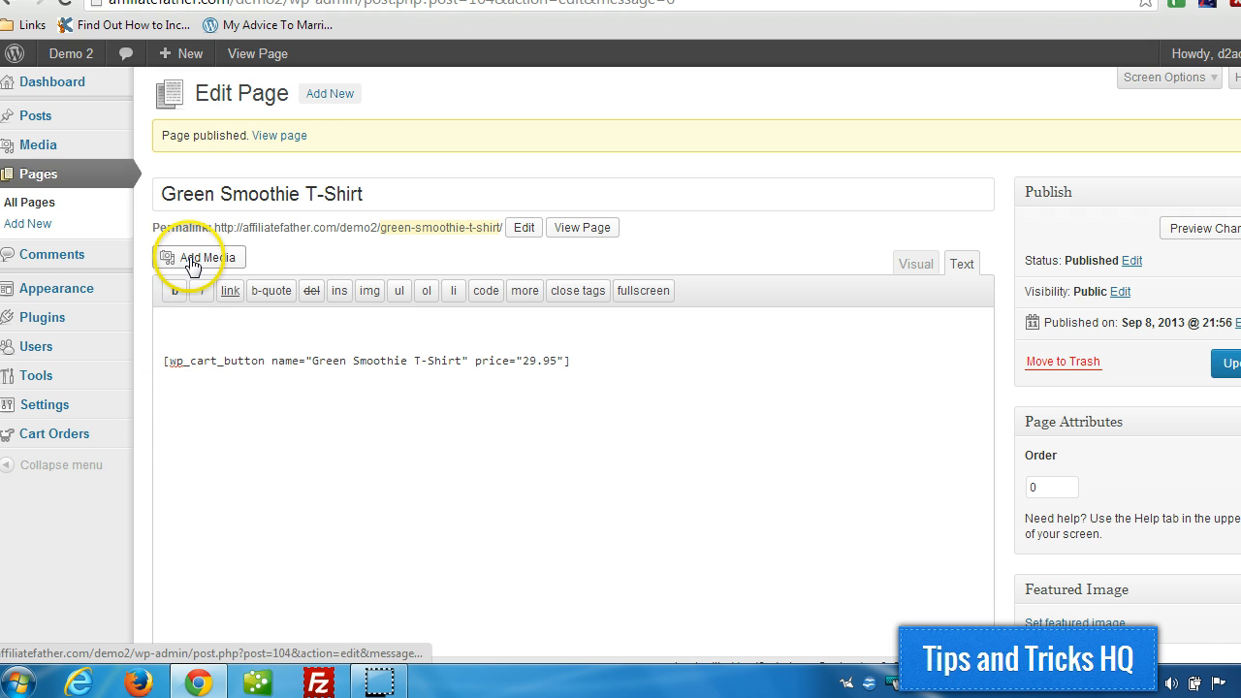
# Insert the T-shirt image into the page at medium size with Link To set to None
pyautogui.click(198, 256)
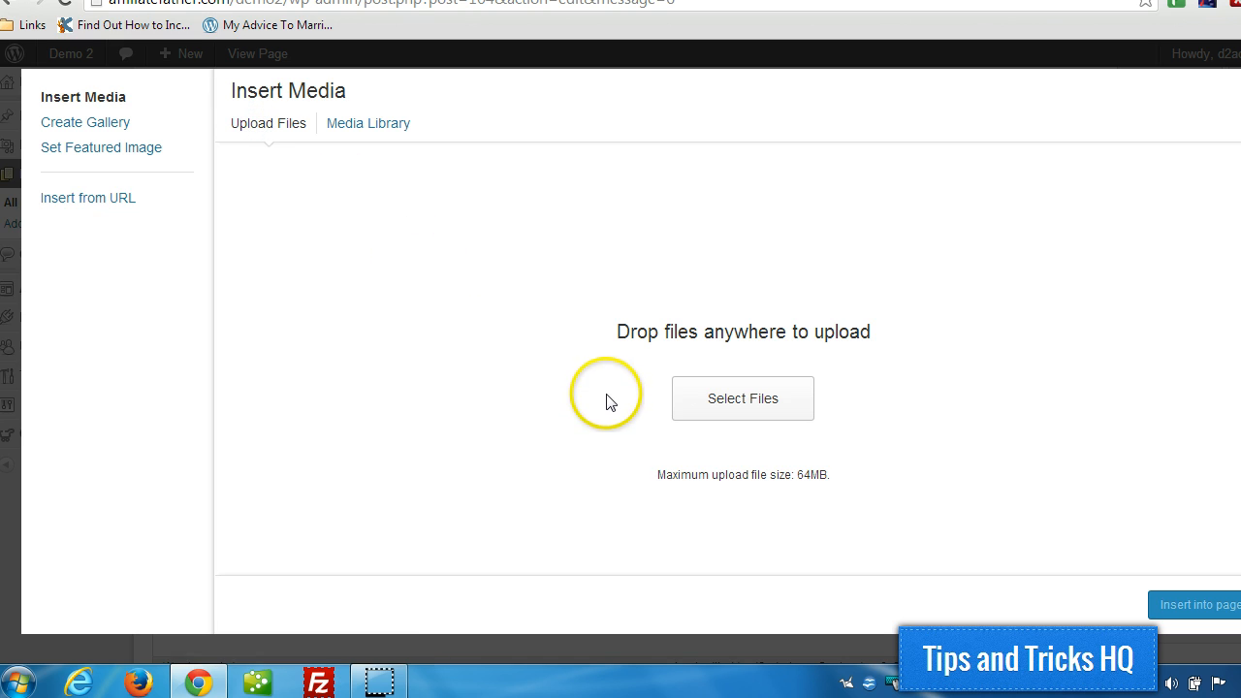
pyautogui.click(743, 399)
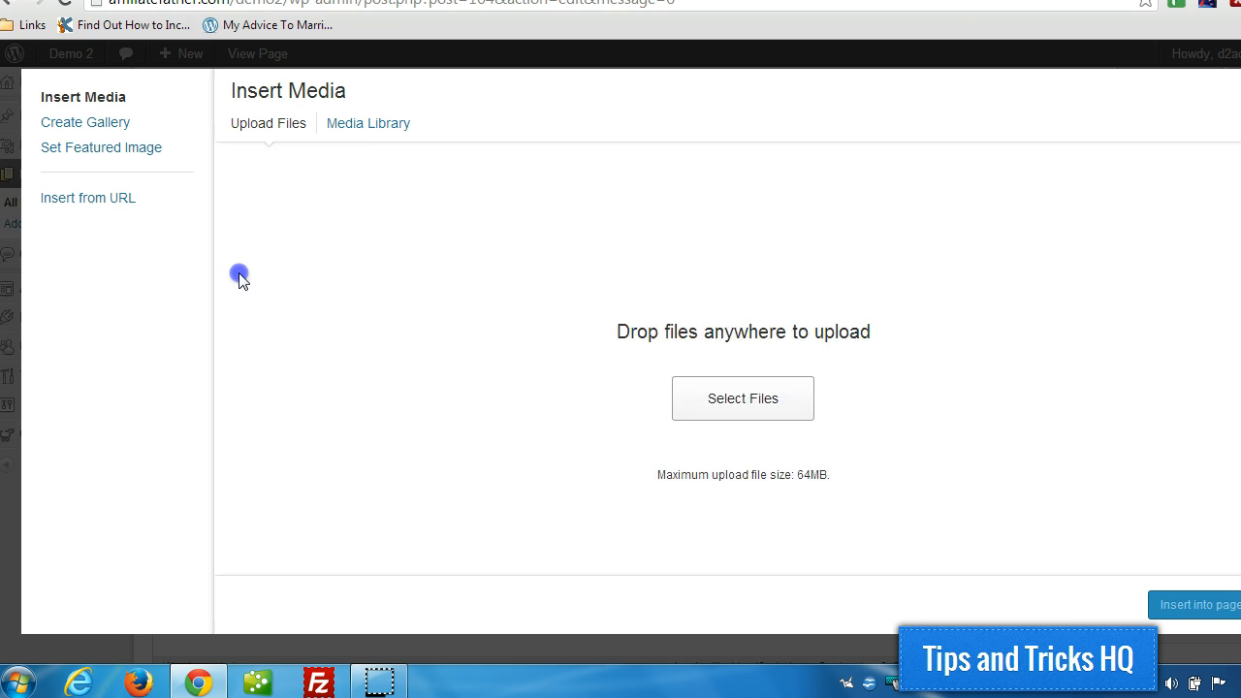
pyautogui.click(368, 124)
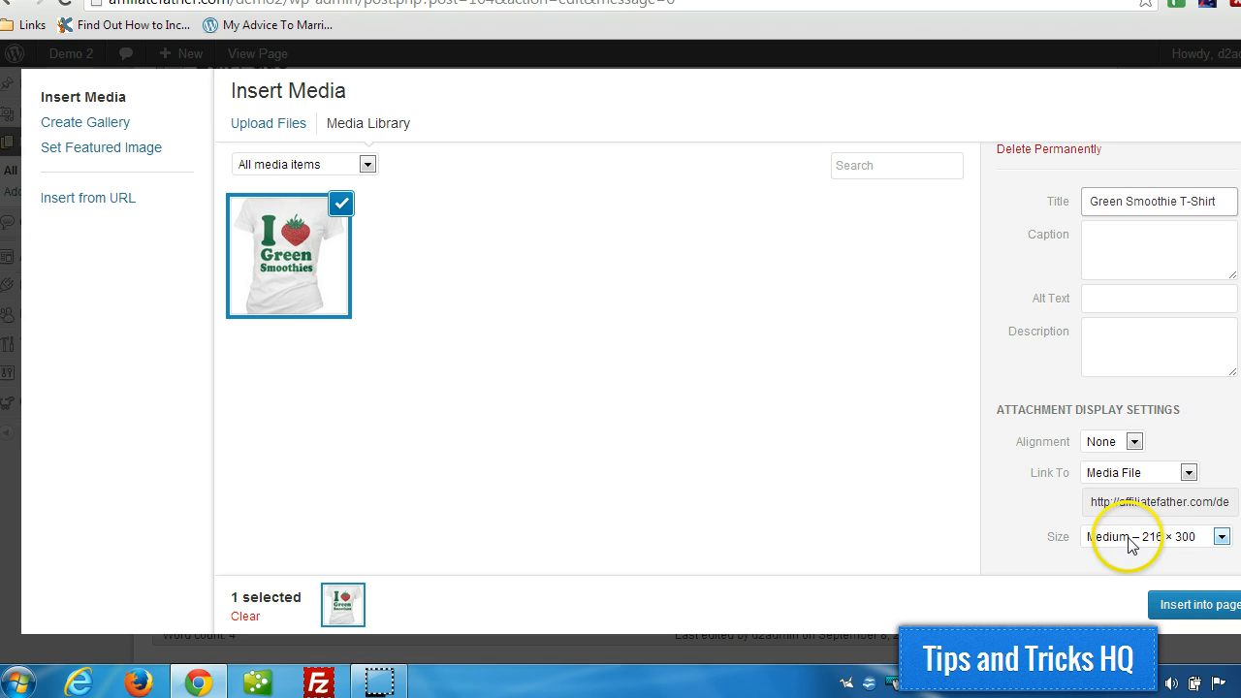
pyautogui.click(1138, 473)
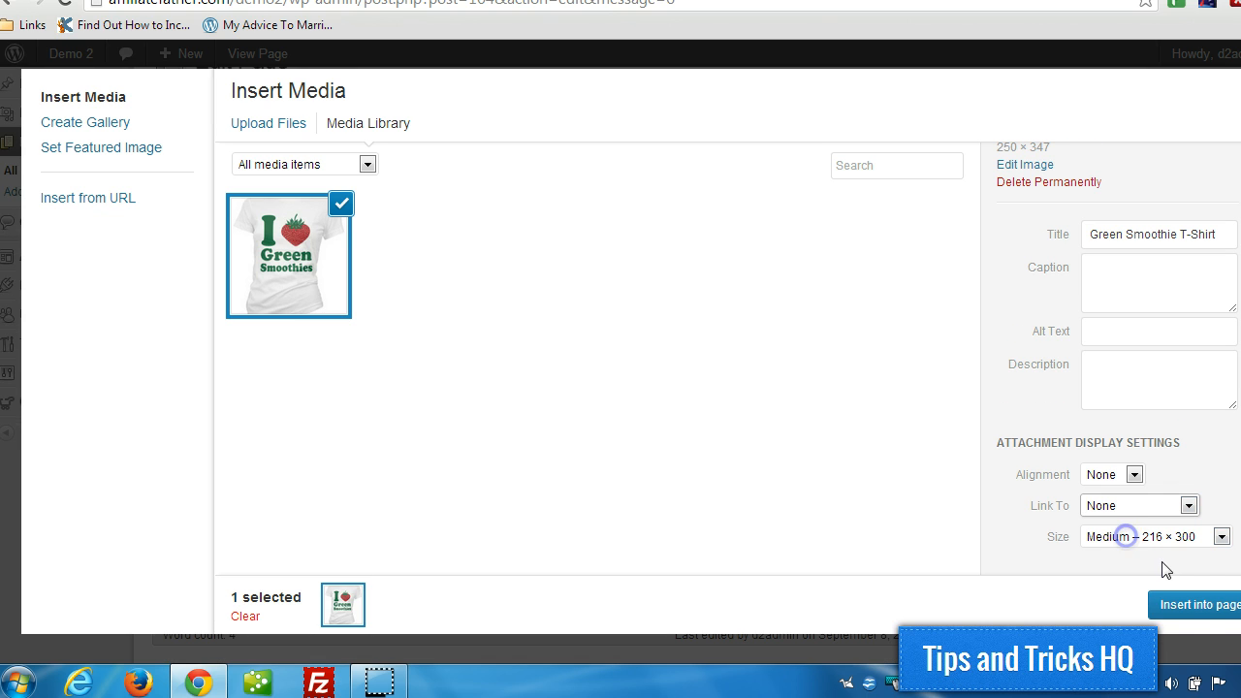
pyautogui.moveTo(1198, 605)
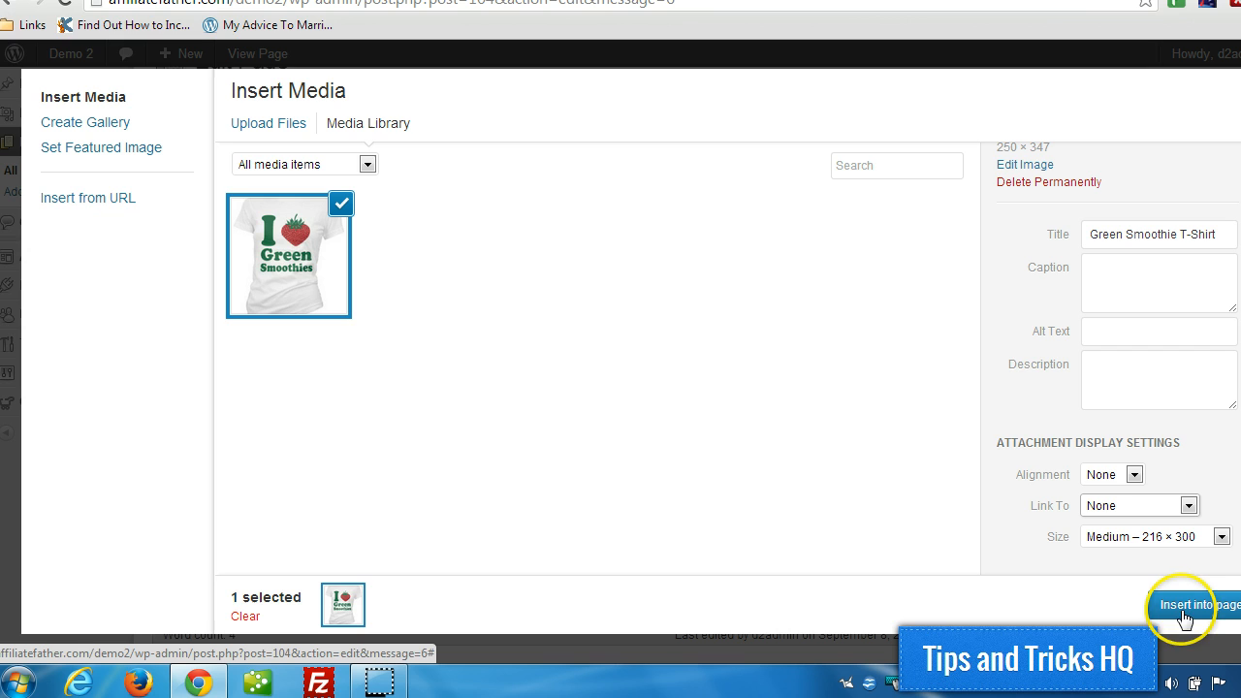
pyautogui.click(1198, 605)
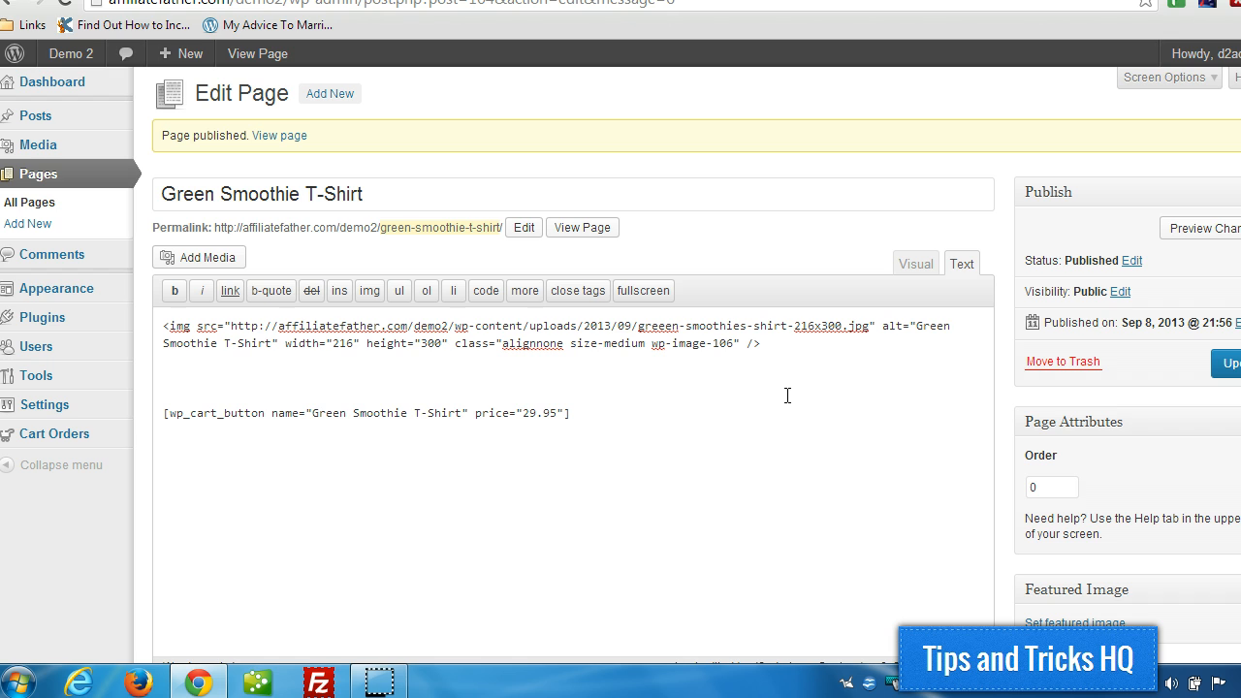
# Add the description line 'Love green smoothies? Tell the world!' below the image
pyautogui.write('Love green smoothies? Tell the world!')
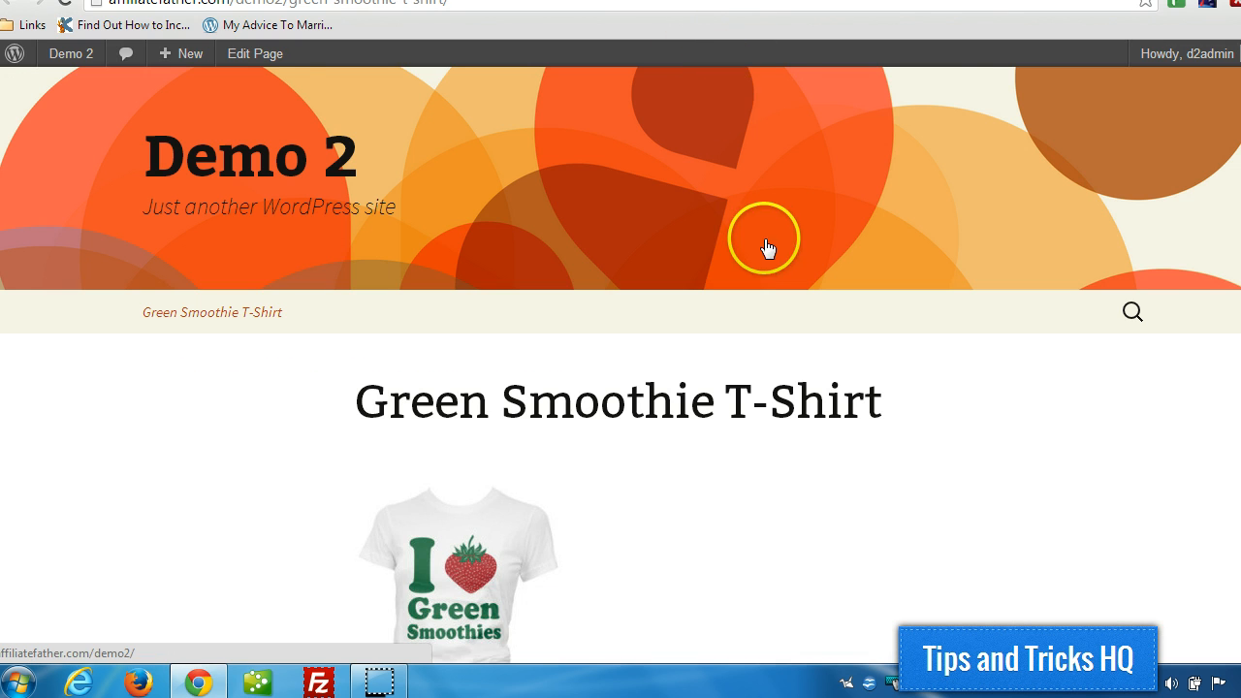
# Scroll the live product page and add the T-shirt to the cart via Add to Cart
pyautogui.scroll(-3)
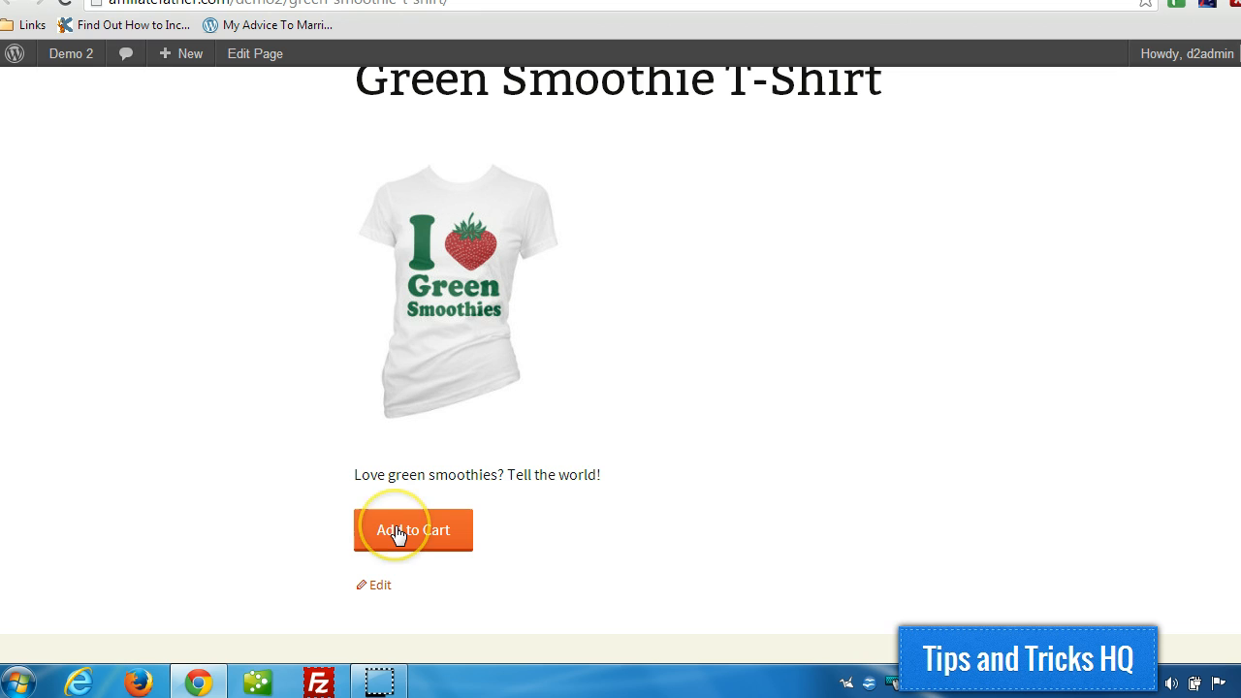
pyautogui.click(399, 535)
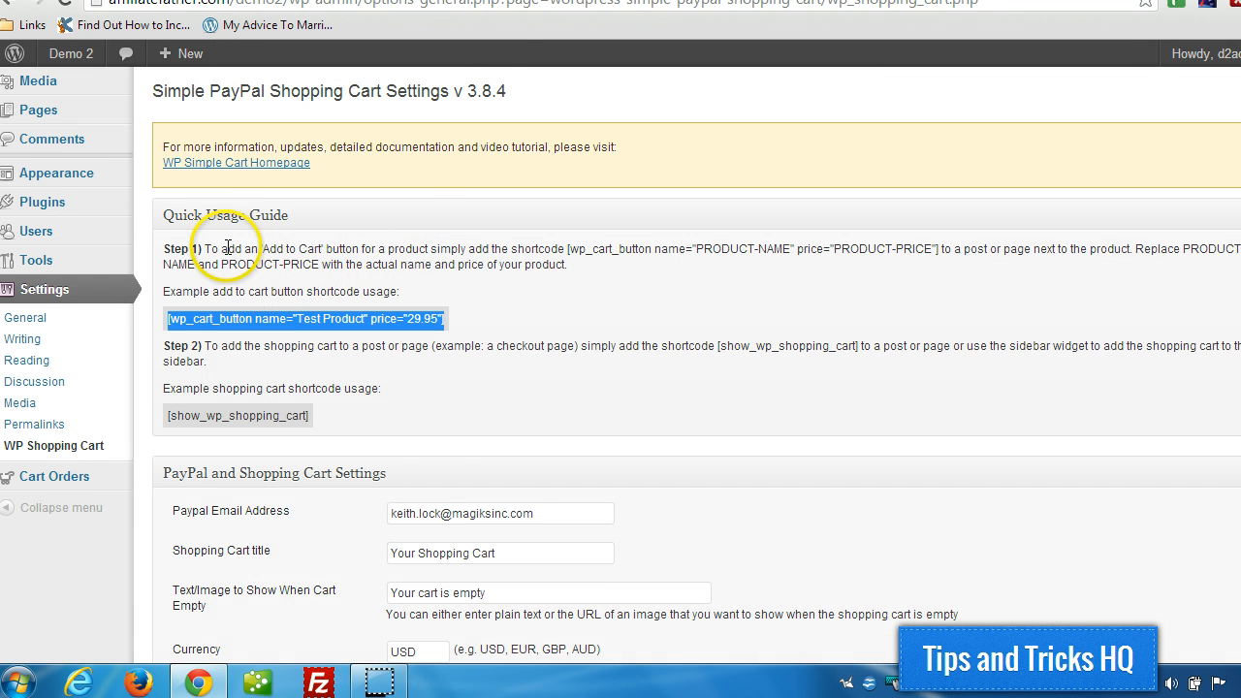
# Copy the [show_wp_shopping_cart] example shortcode from the settings guide
pyautogui.scroll(-3)
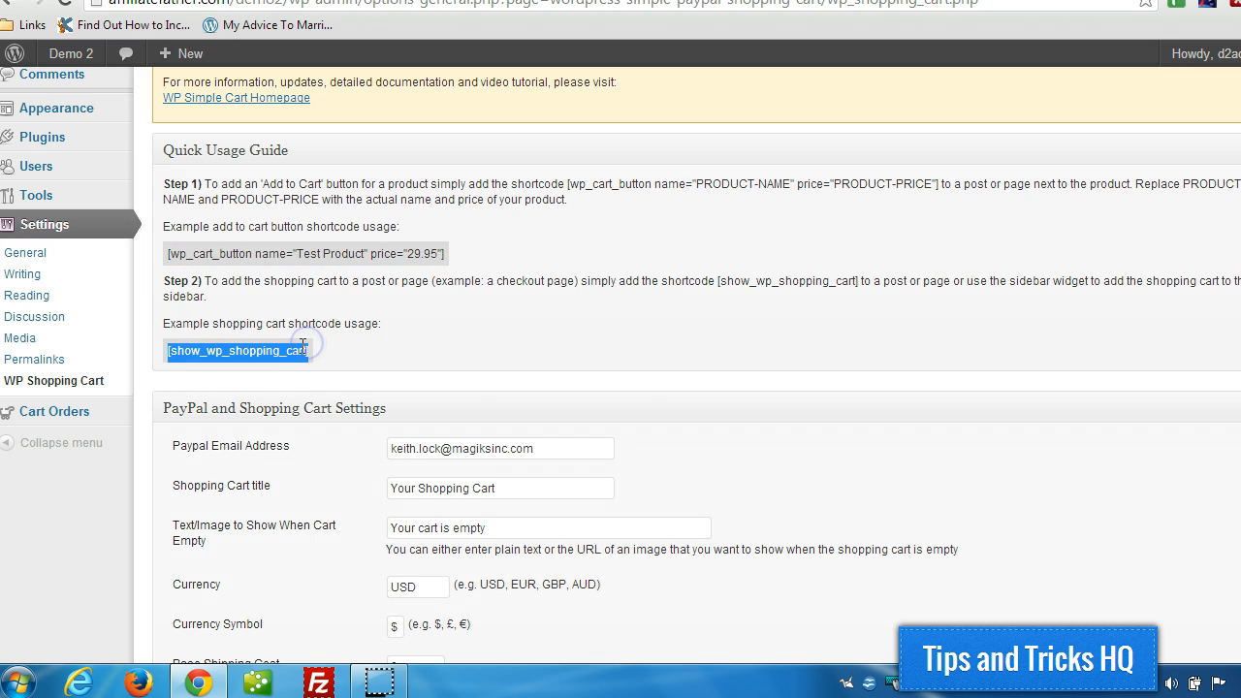
pyautogui.rightClick(236, 349)
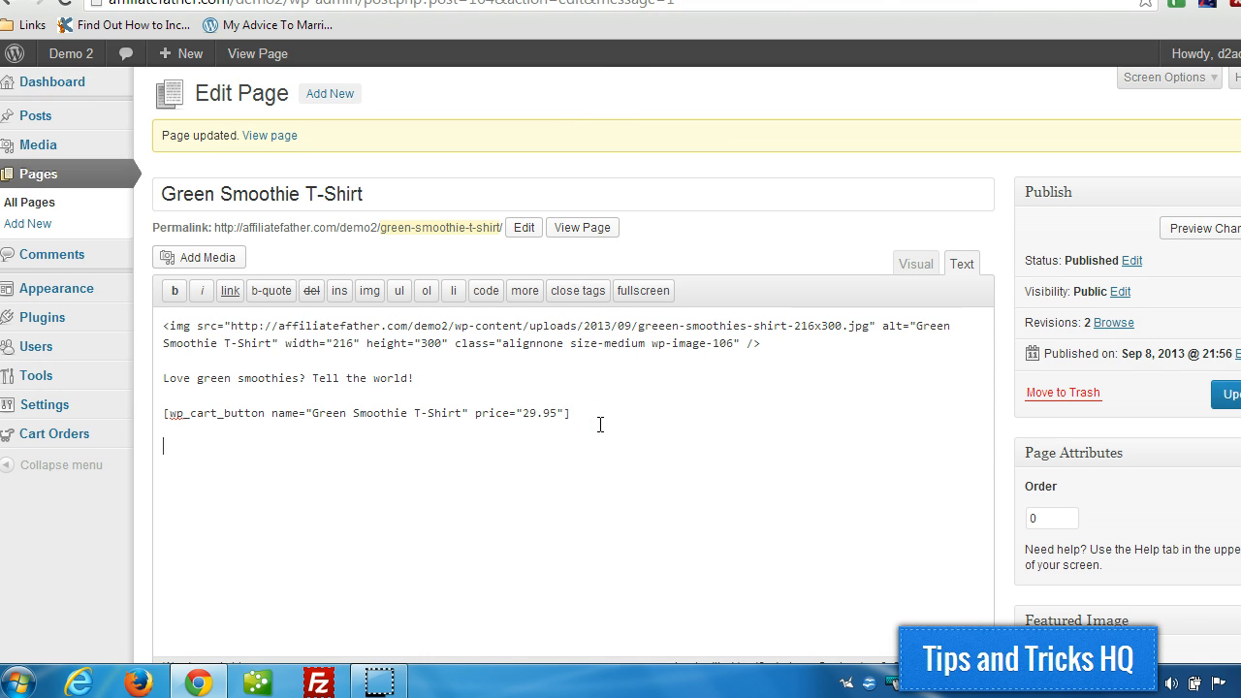
# Add [show_wp_shopping_cart] below the Add to Cart shortcode and update the page
pyautogui.write('[show_wp_shopping_cart]')
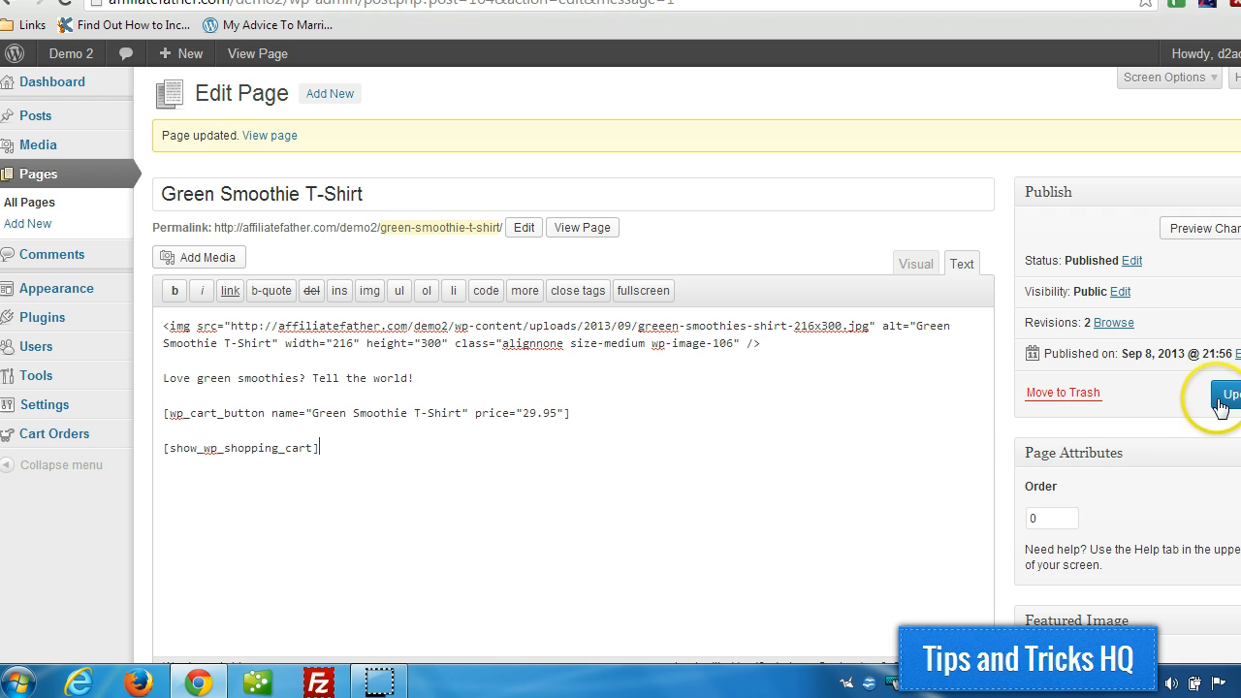
pyautogui.click(1230, 396)
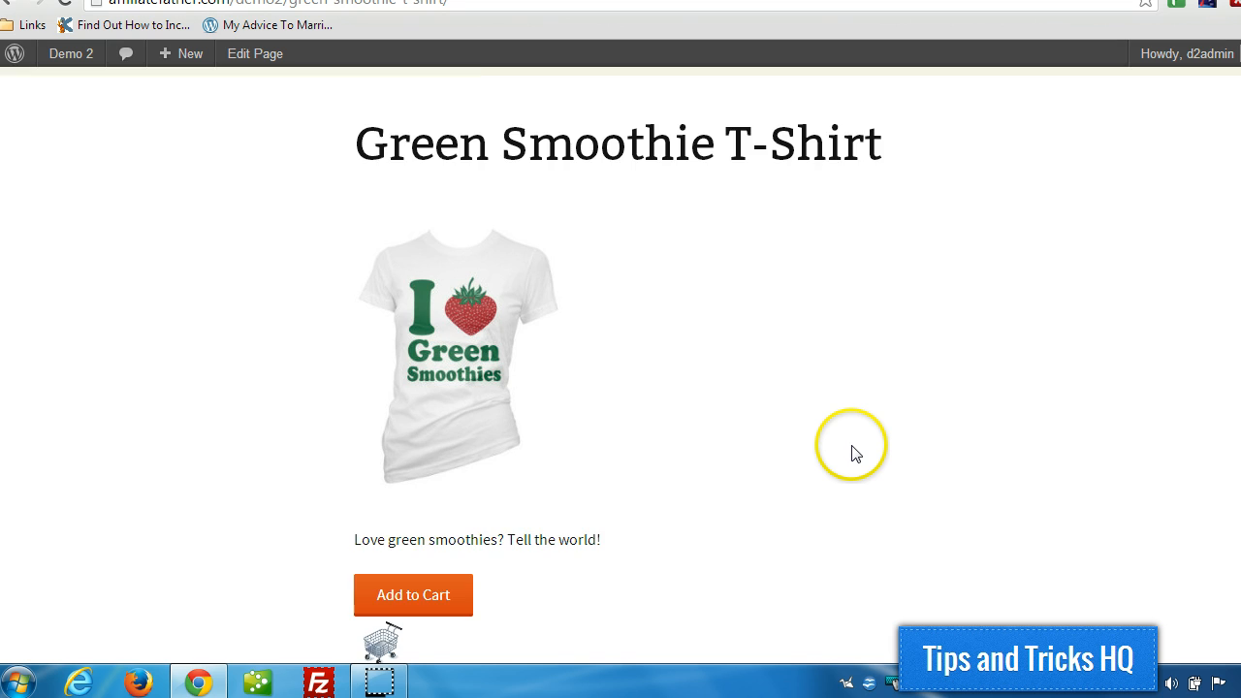
# View the live product page showing the Green Smoothie T-Shirt in the cart at $29.95
pyautogui.click(411, 594)
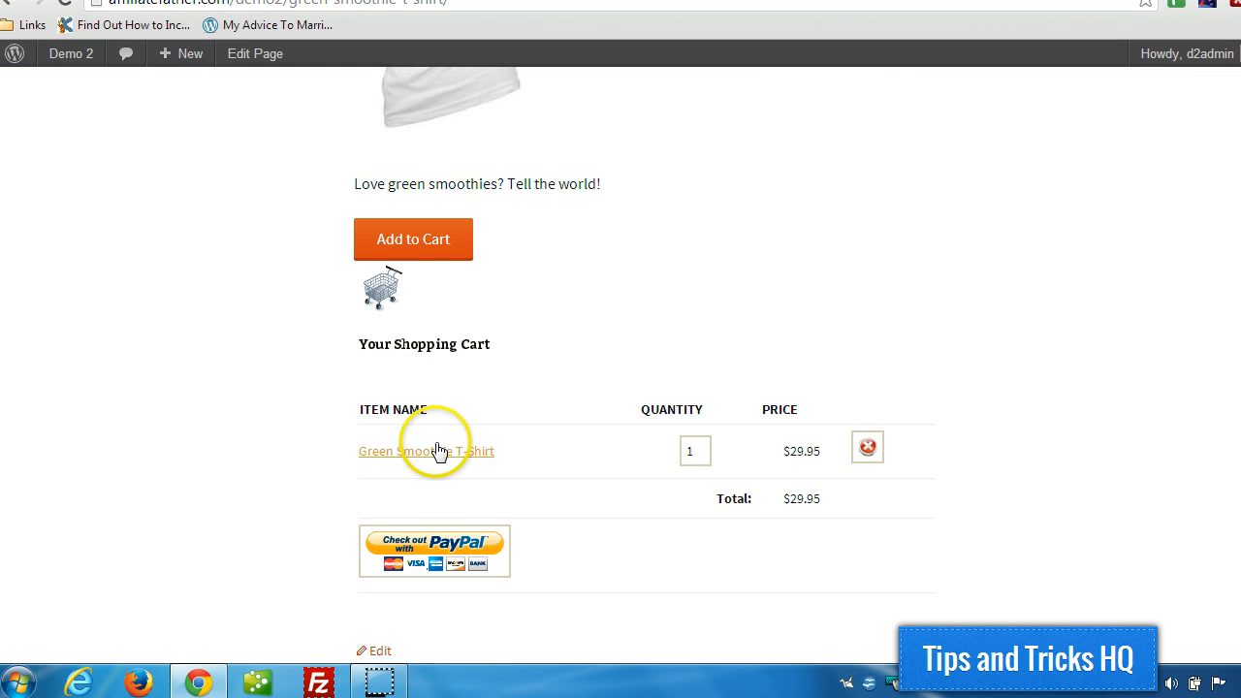
pyautogui.moveTo(415, 512)
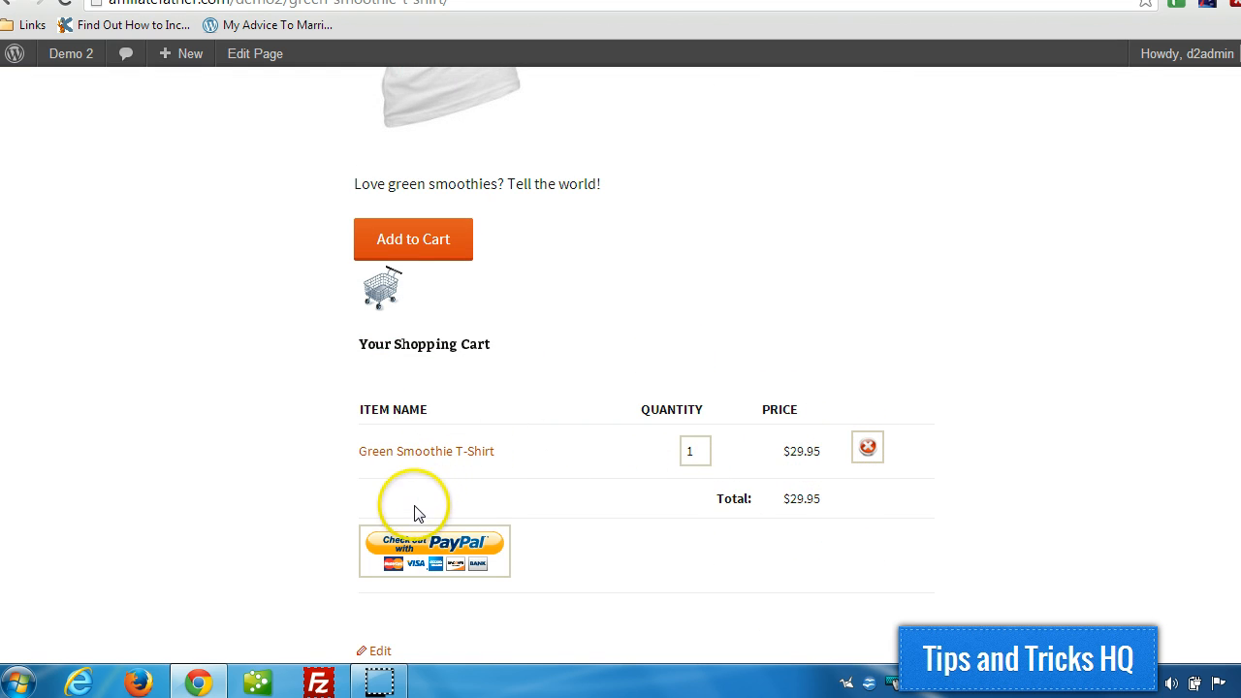
pyautogui.moveTo(863, 501)
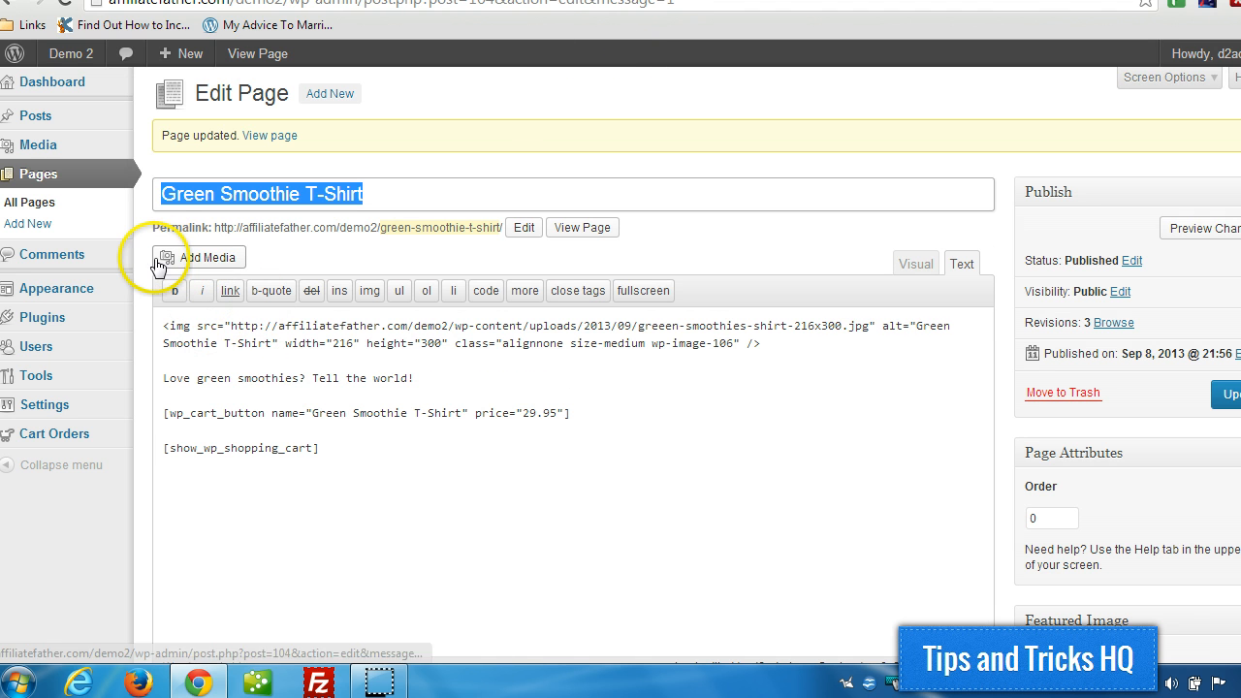
# Publish a new 'Thank You' page telling buyers their items will be delivered shortly, and view it
pyautogui.click(27, 225)
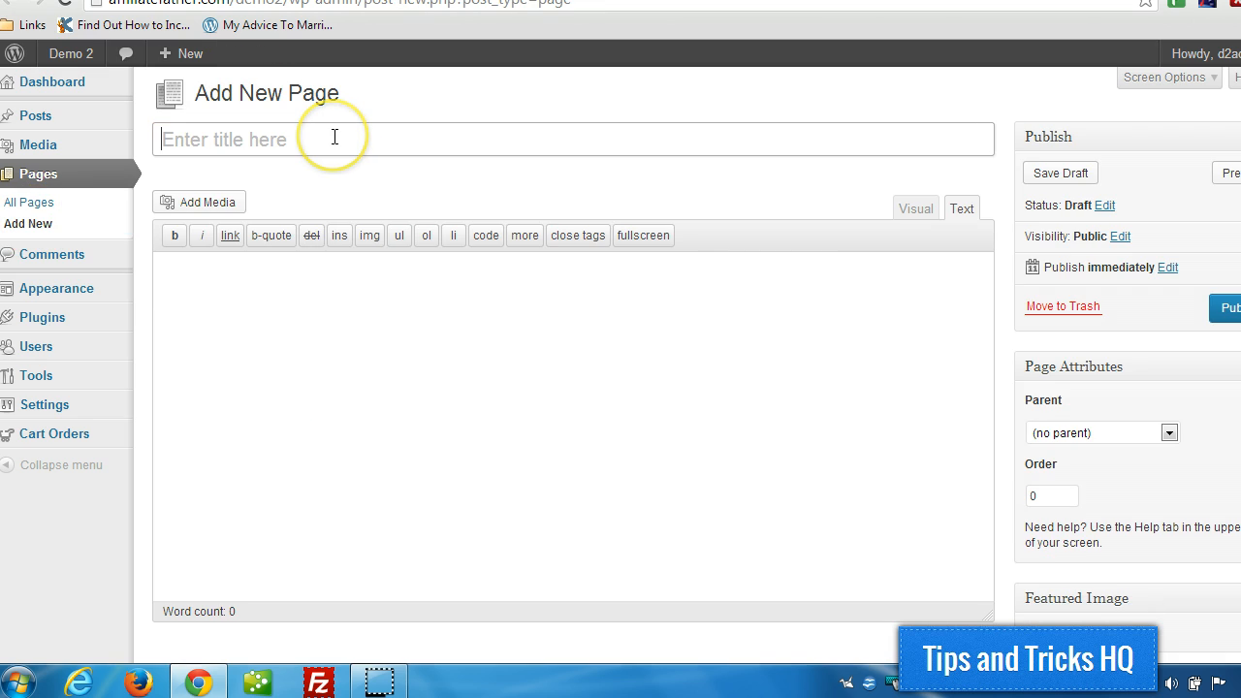
pyautogui.write('Thank You')
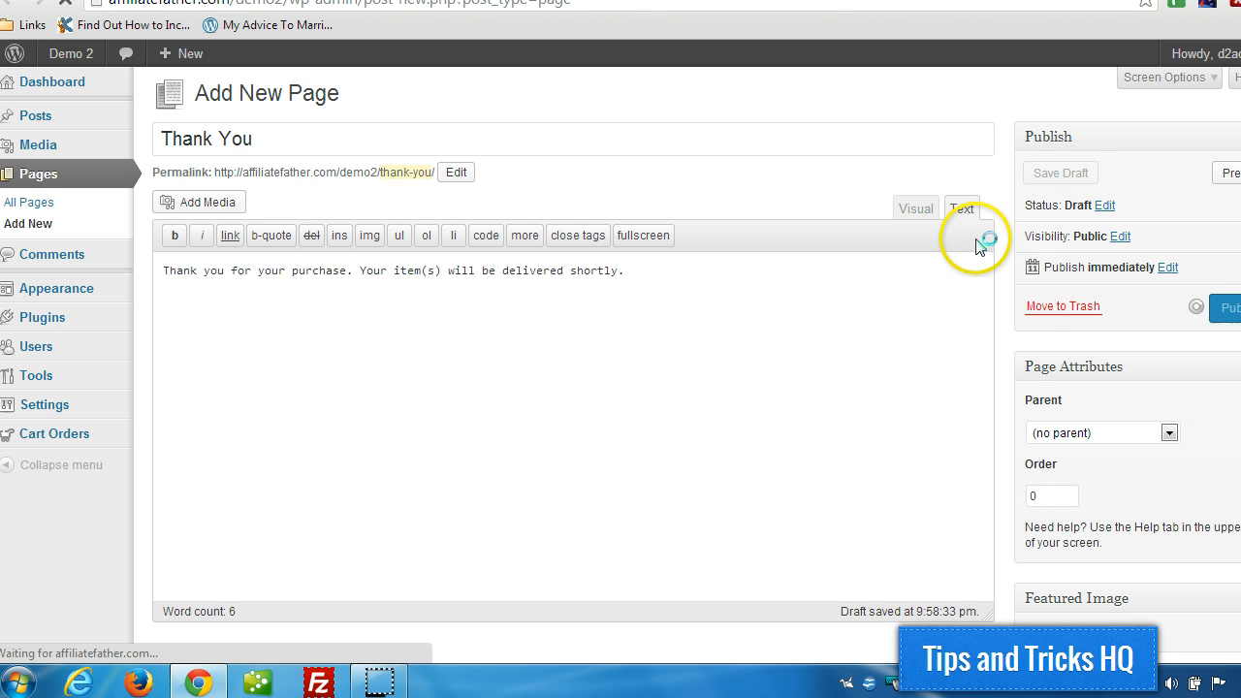
pyautogui.click(1229, 307)
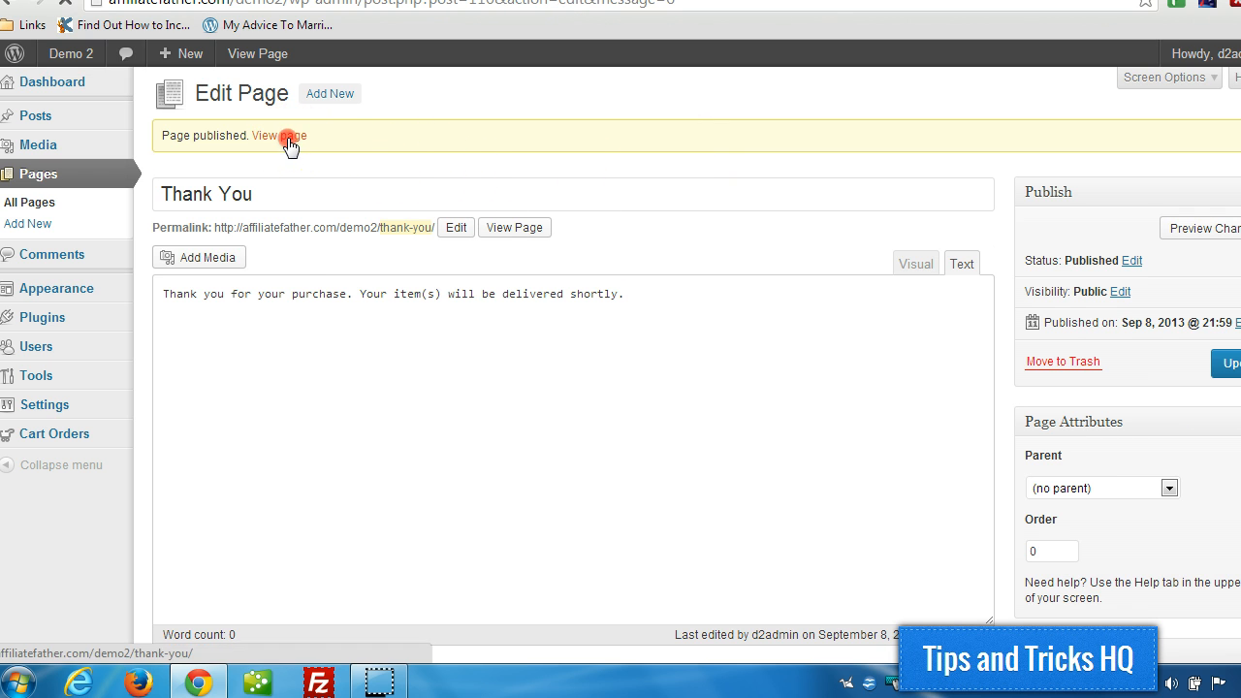
pyautogui.click(280, 135)
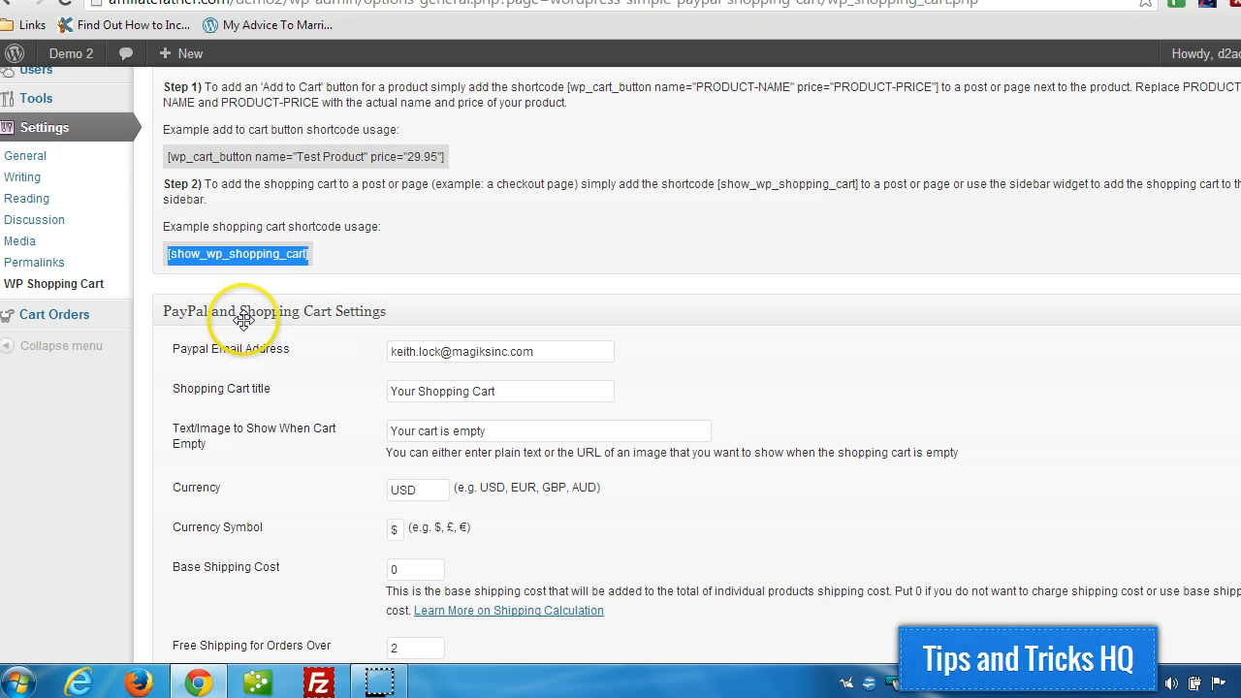
# Set the WP Shopping Cart return URL to the Thank You page and update the options
pyautogui.scroll(-3)
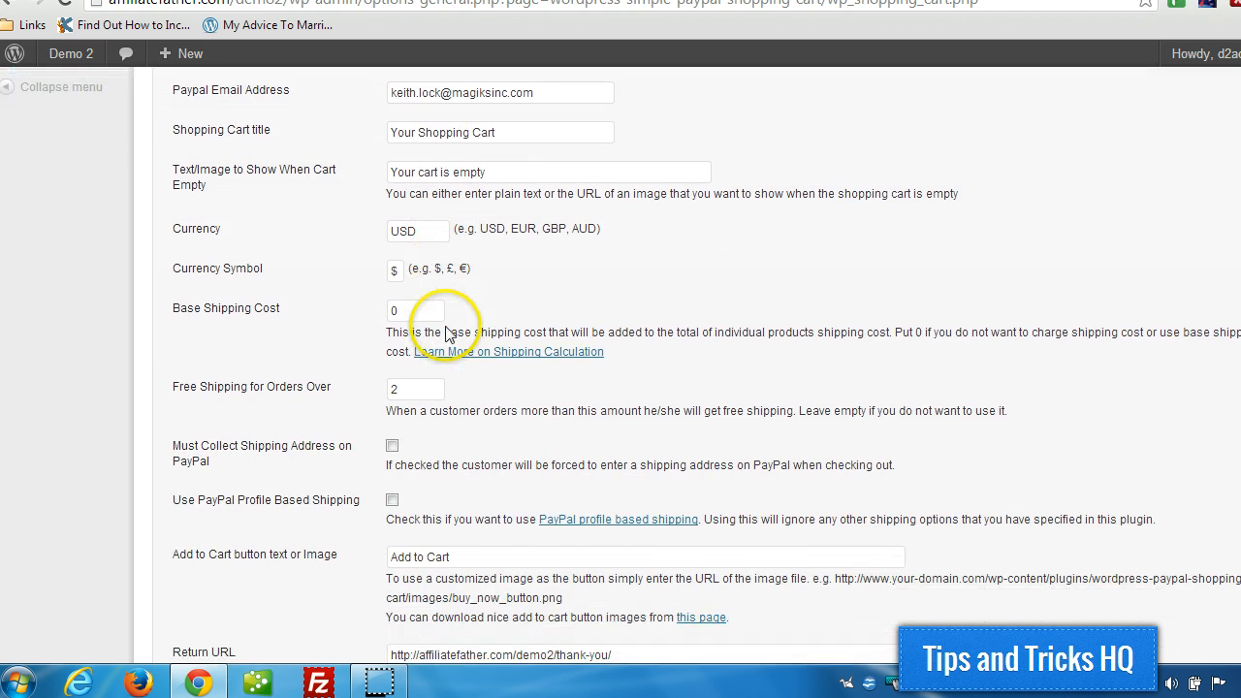
pyautogui.scroll(-3)
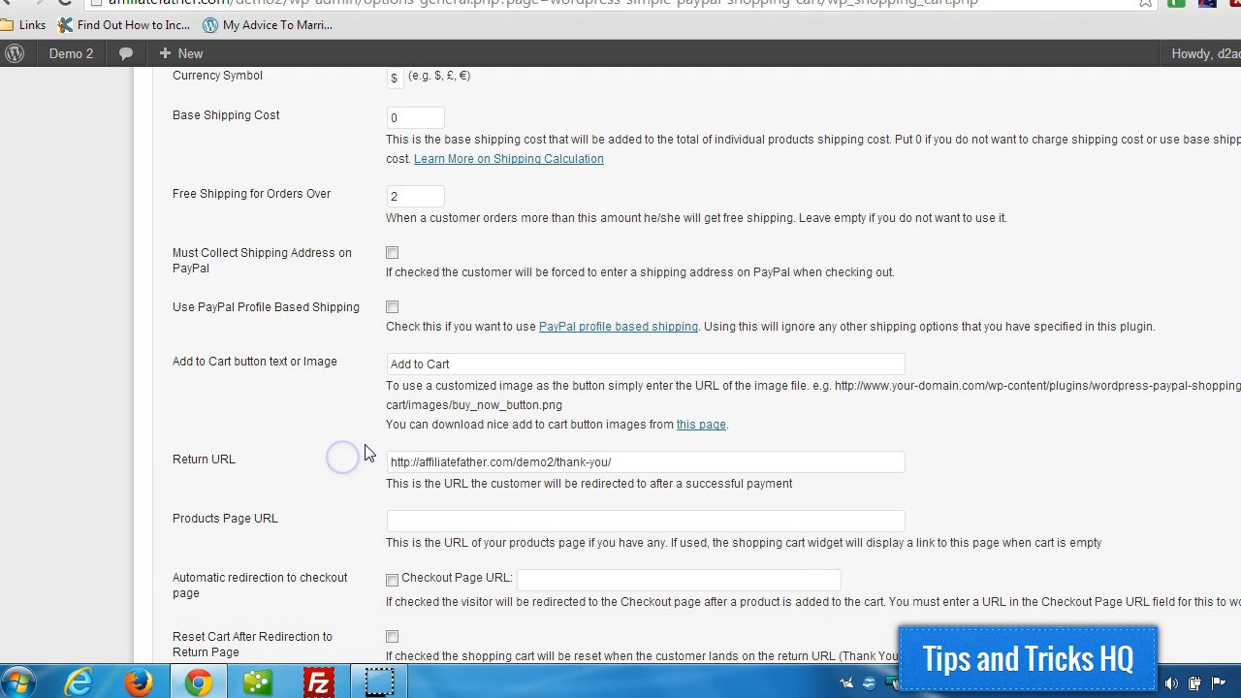
pyautogui.scroll(-3)
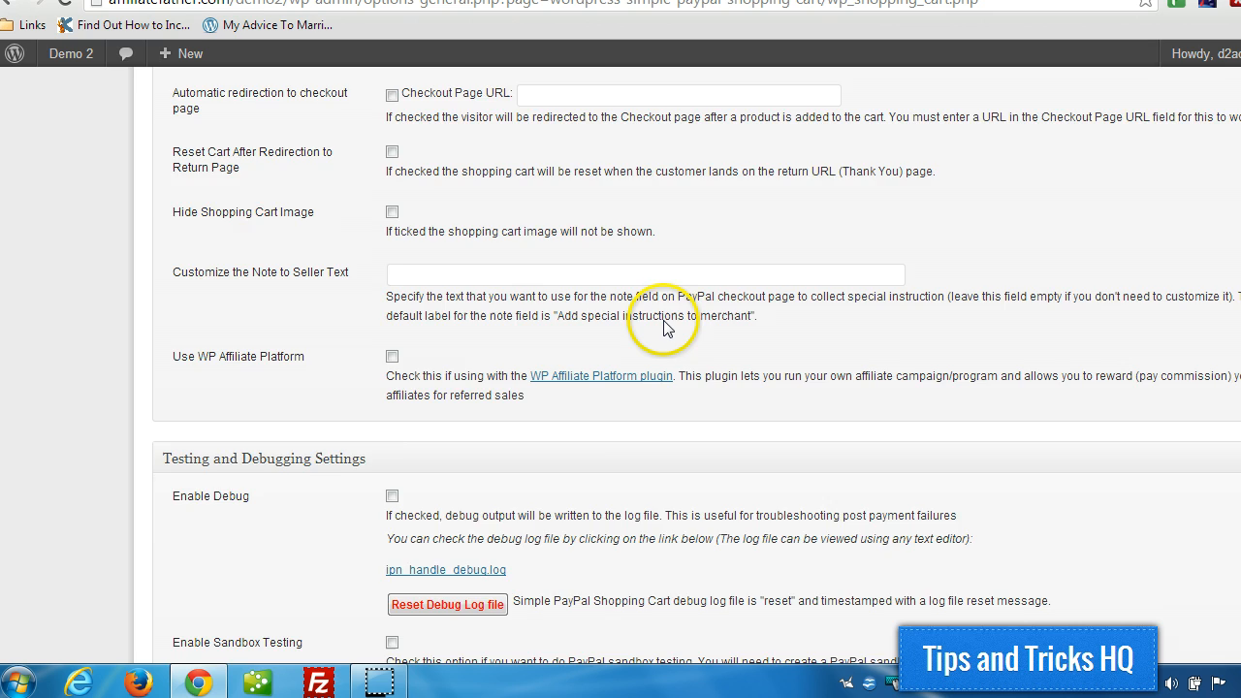
pyautogui.scroll(-3)
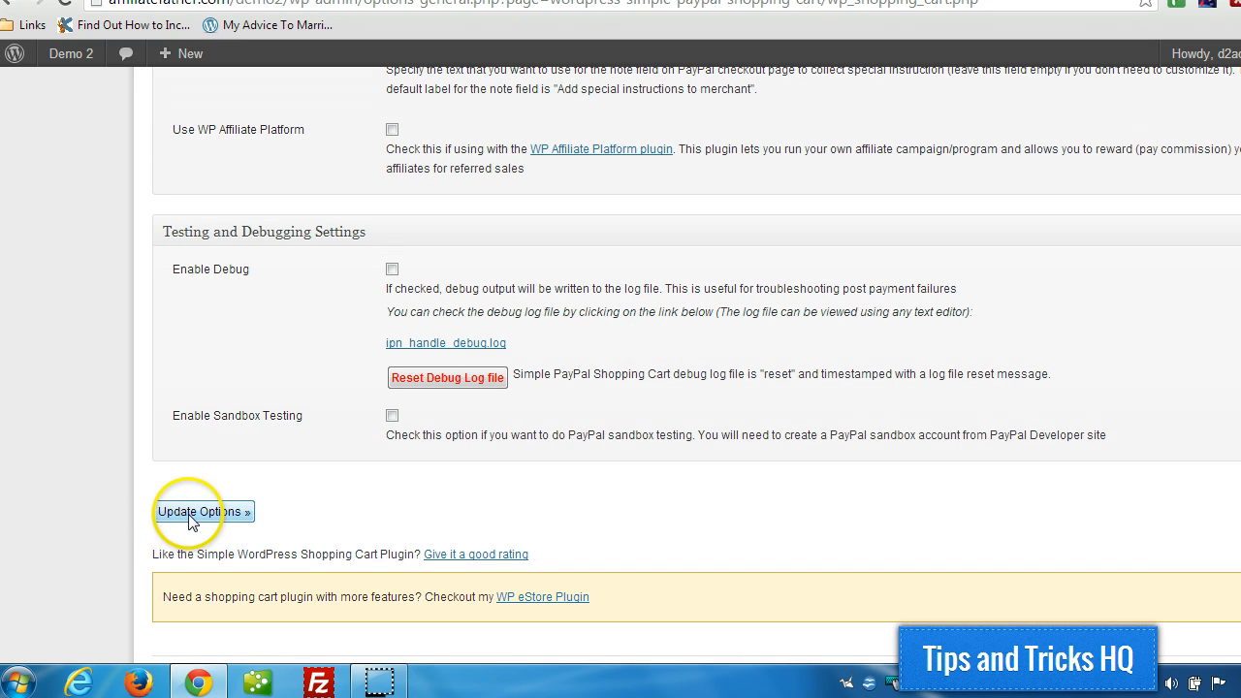
pyautogui.click(198, 512)
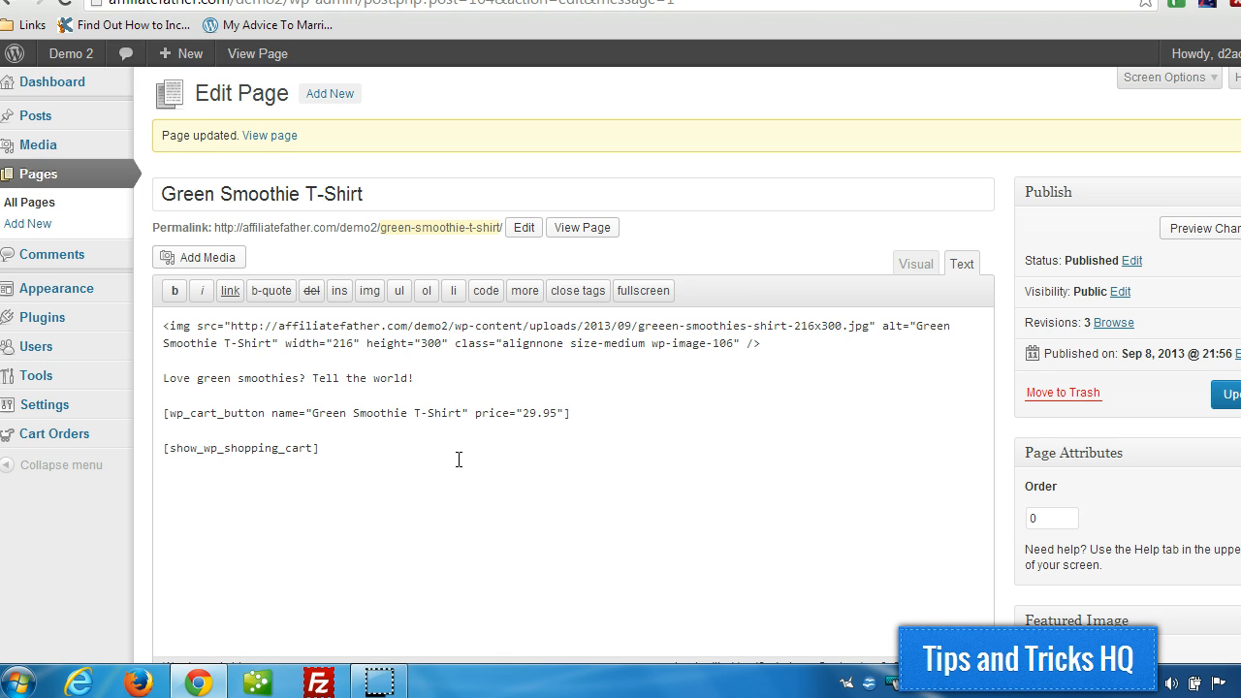
# Reopen the Green Smoothie T-Shirt page in the Text editor with its image and cart shortcodes
pyautogui.click(461, 462)
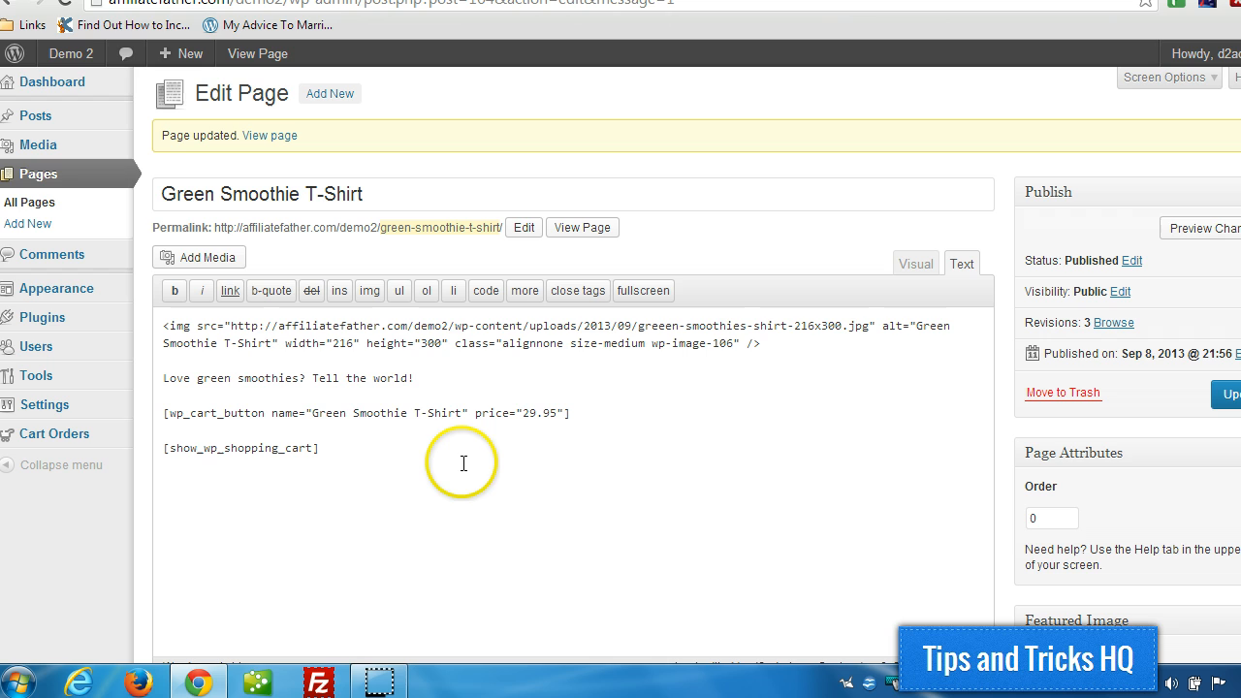